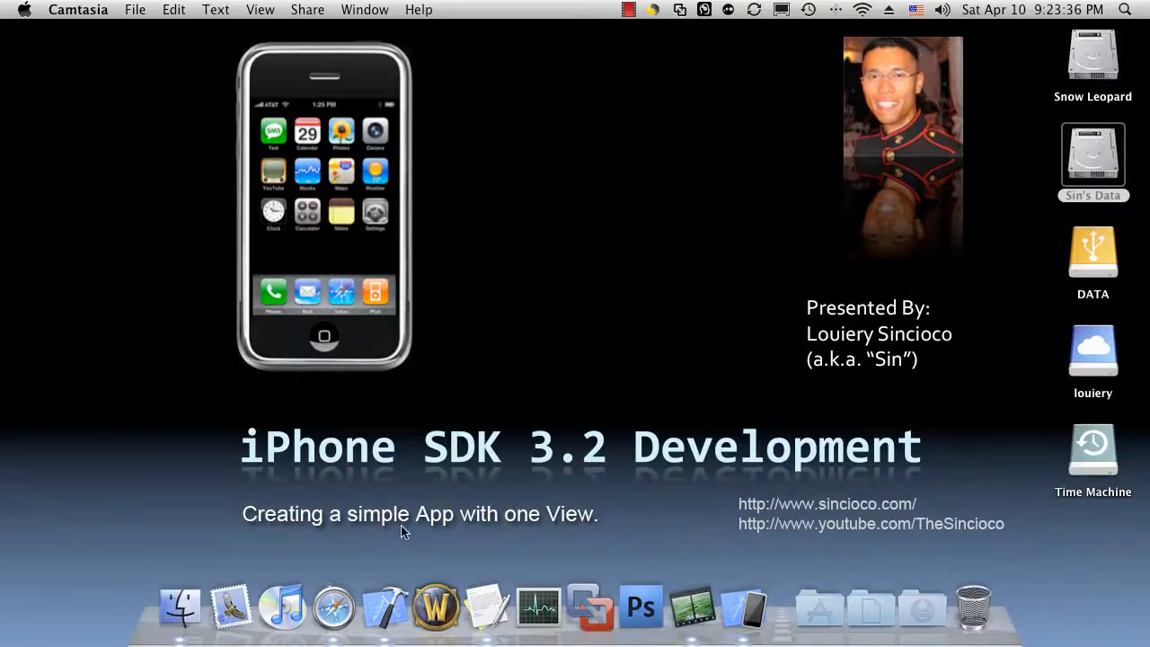
pyautogui.moveTo(410, 546)
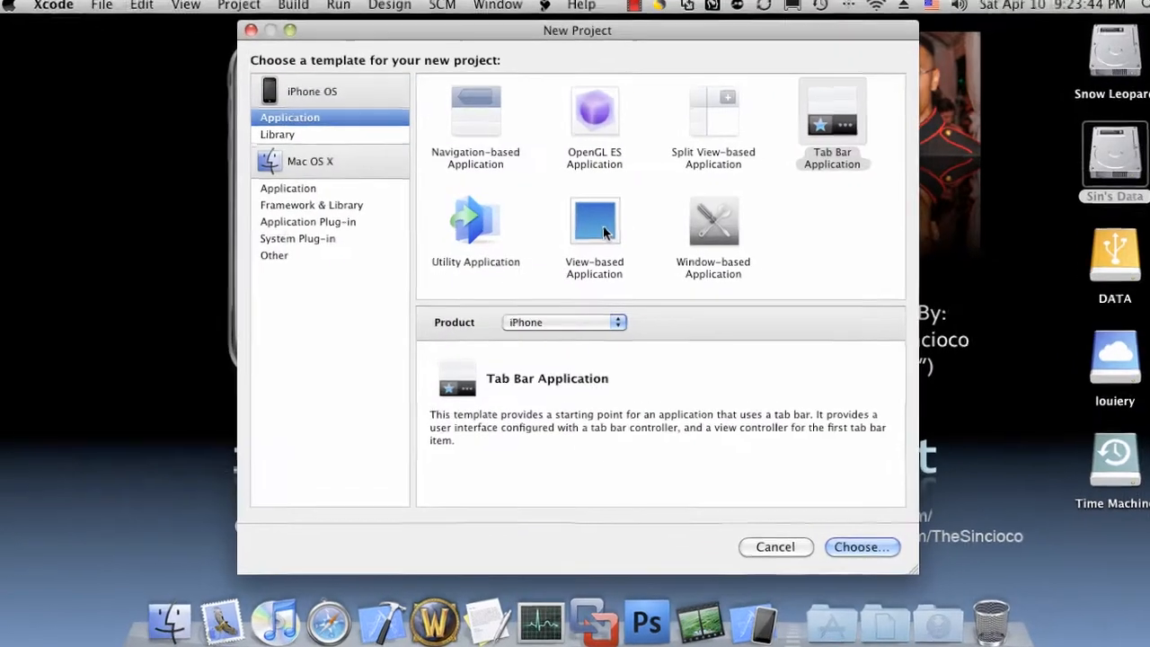
# - Create a Window-based Application project and save it as SimpleApp
pyautogui.click(594, 219)
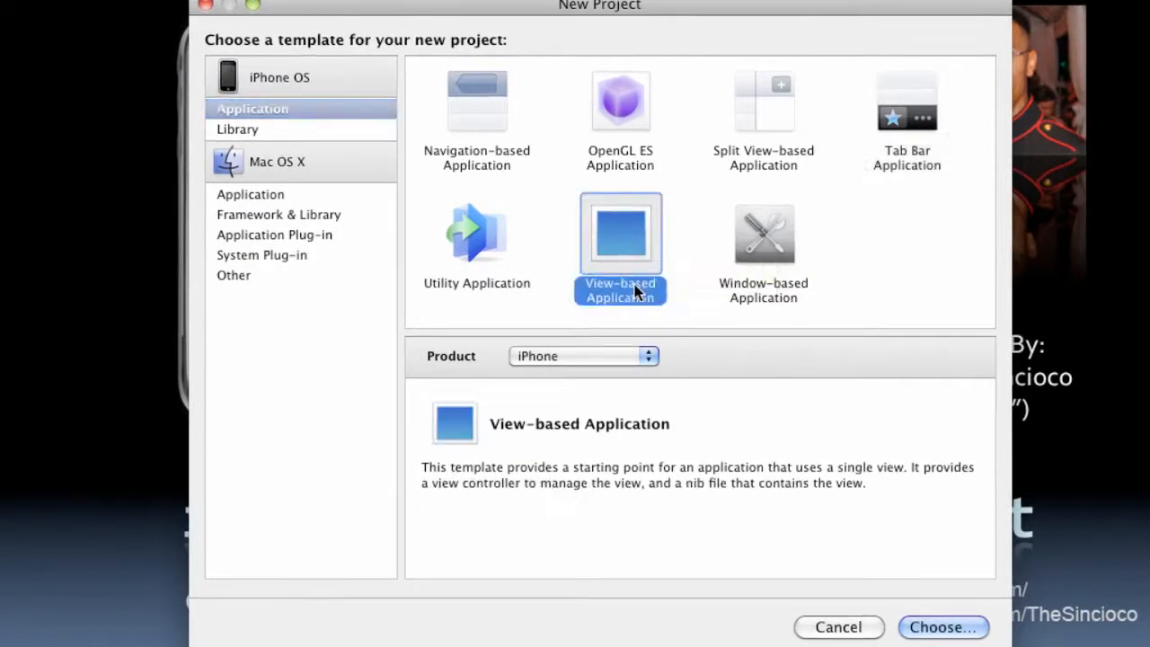
pyautogui.moveTo(766, 262)
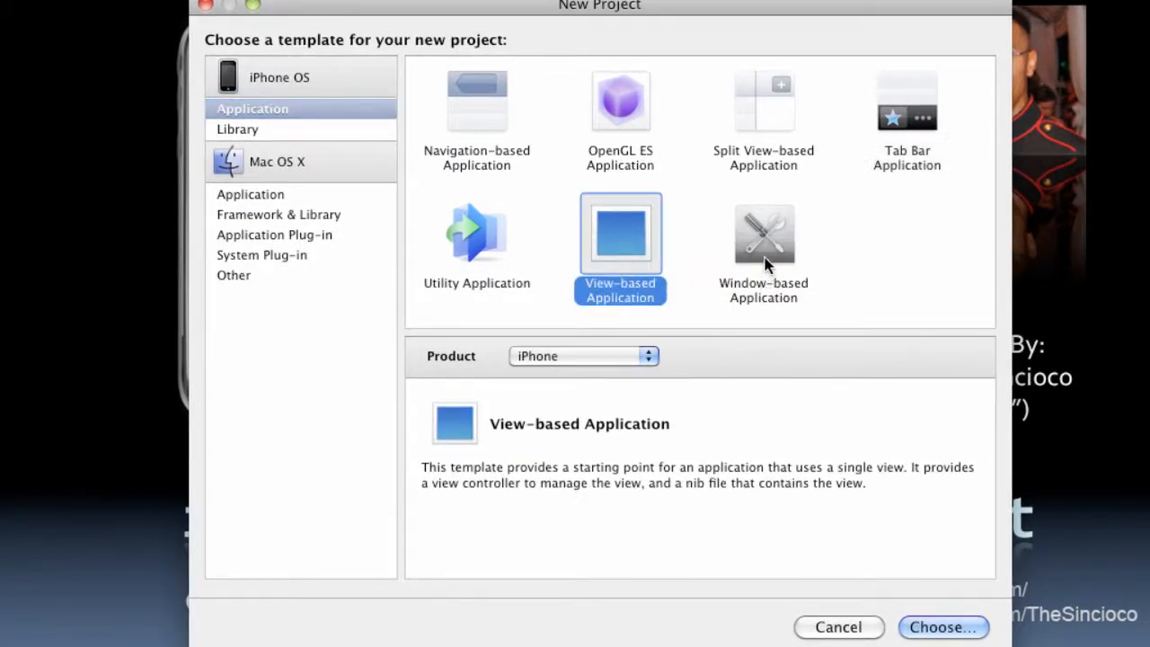
pyautogui.click(763, 234)
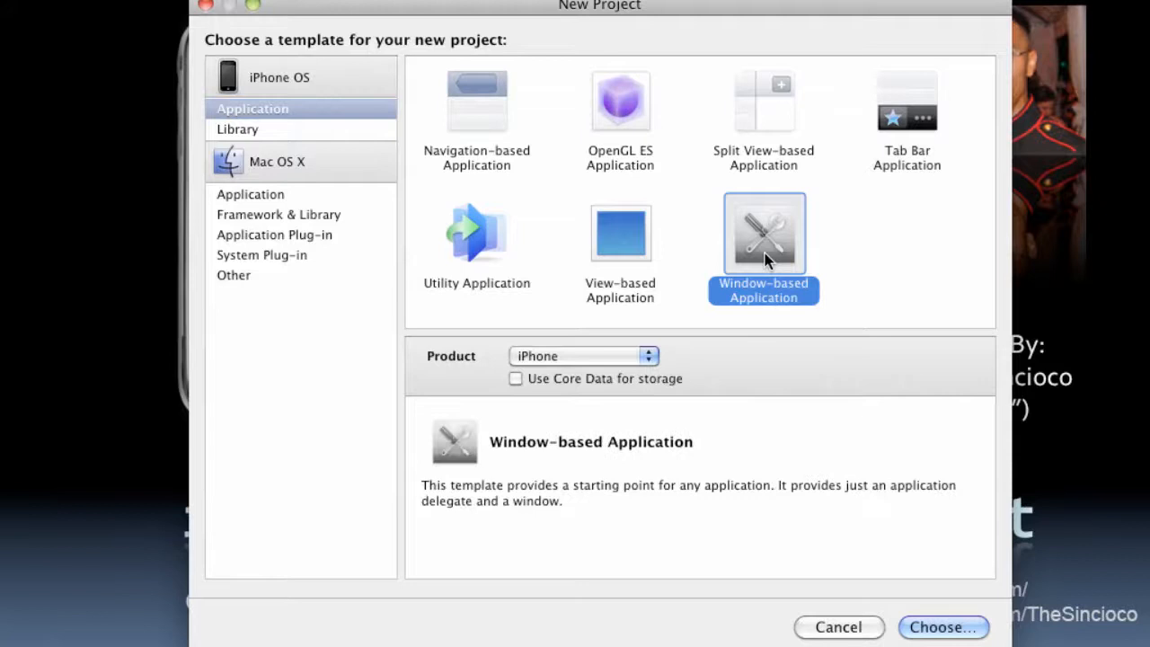
pyautogui.moveTo(970, 631)
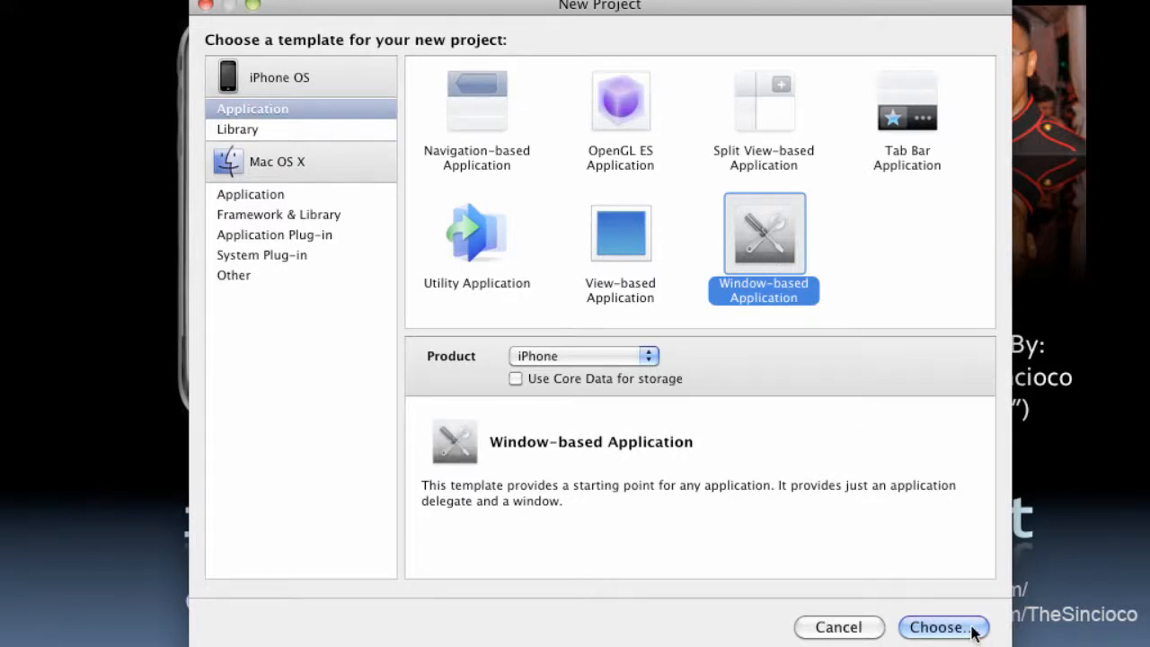
pyautogui.click(943, 627)
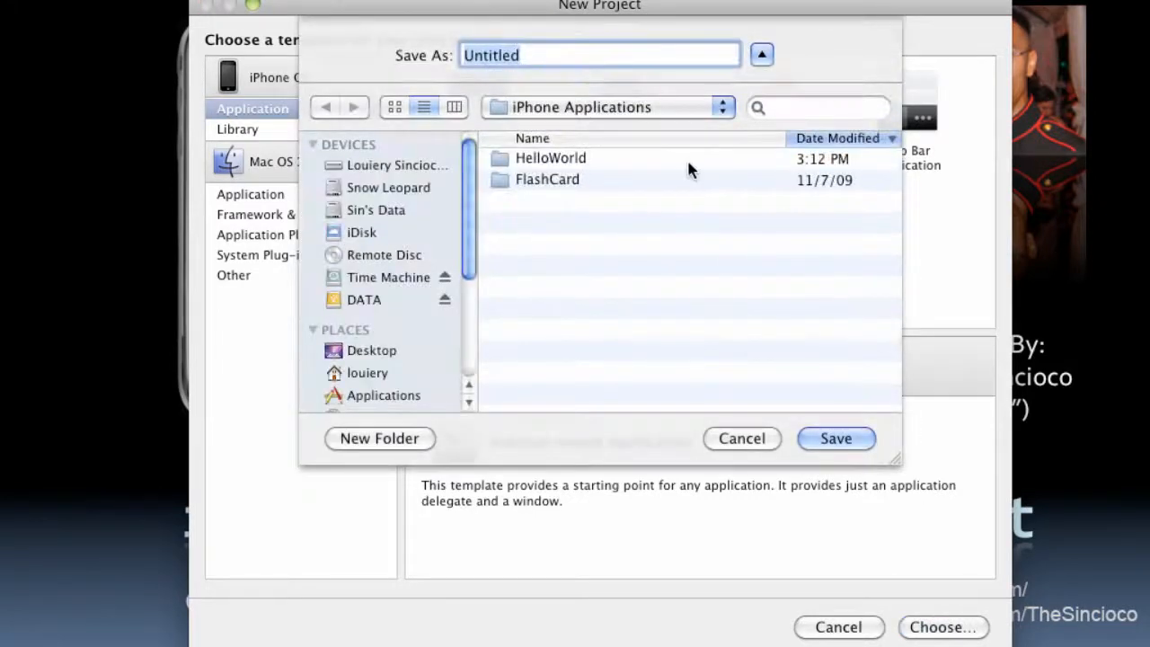
pyautogui.write('SimpleApp')
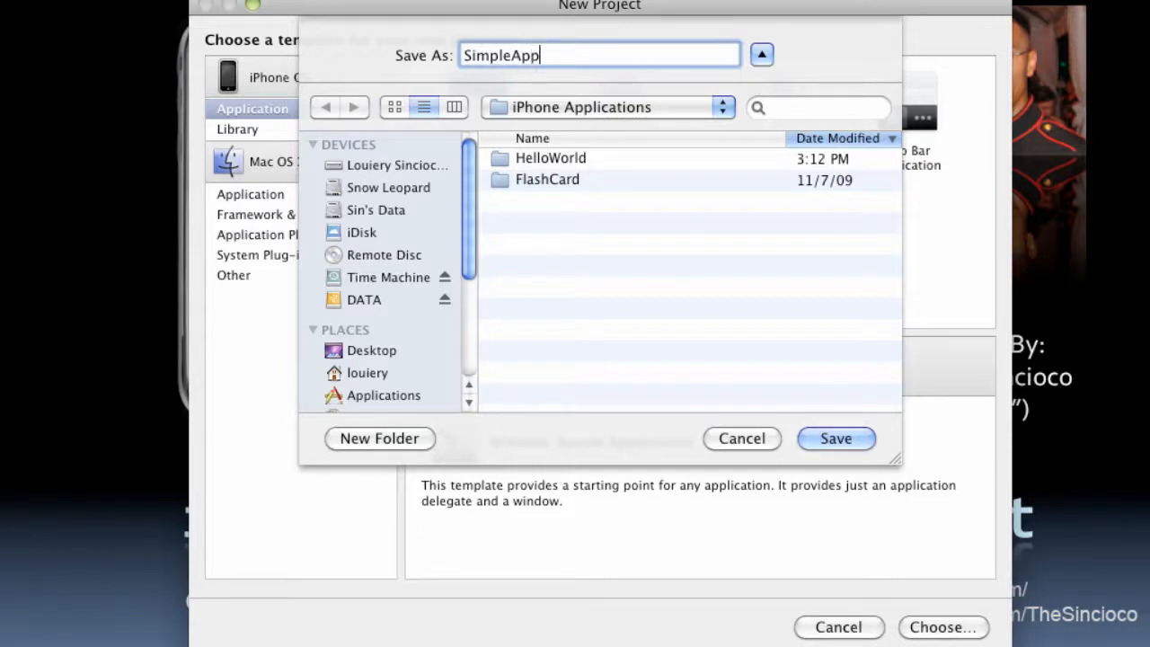
pyautogui.click(835, 439)
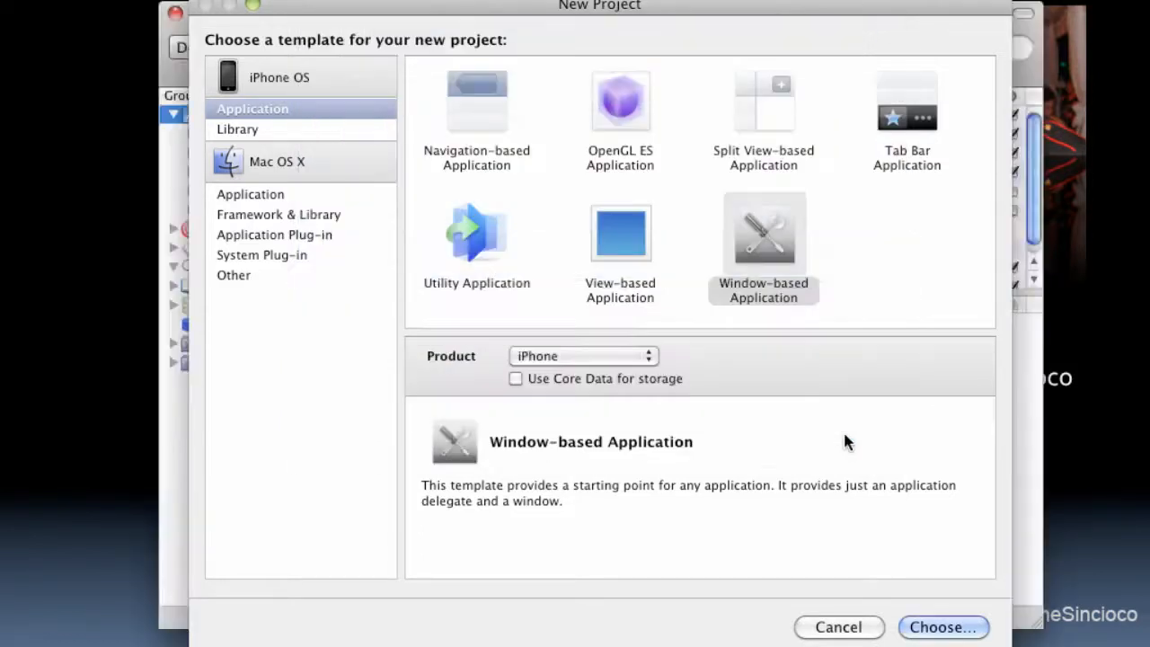
# - Add a UIViewController subclass named FirstFormViewController to the Classes group
pyautogui.click(943, 627)
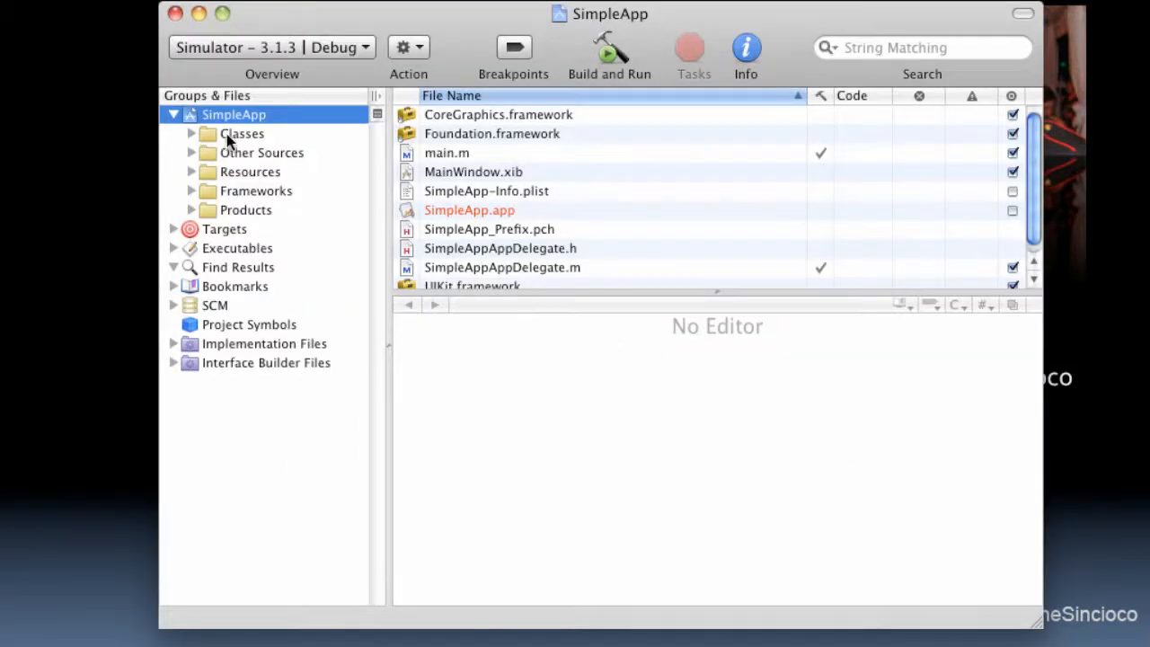
pyautogui.rightClick(241, 133)
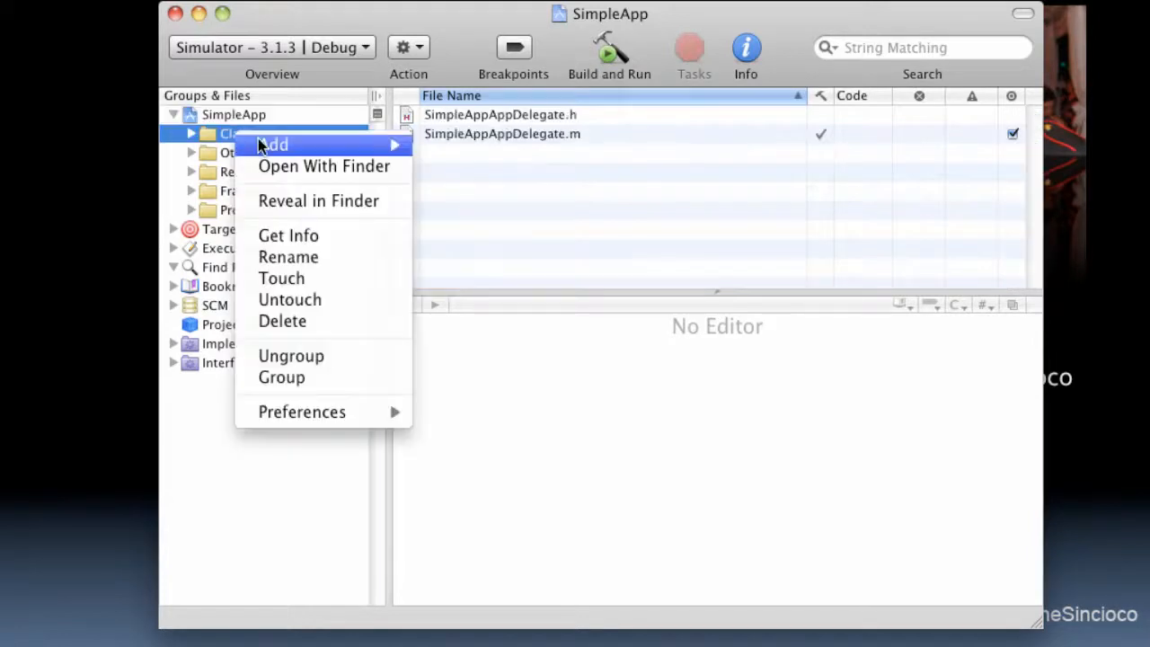
pyautogui.moveTo(273, 143)
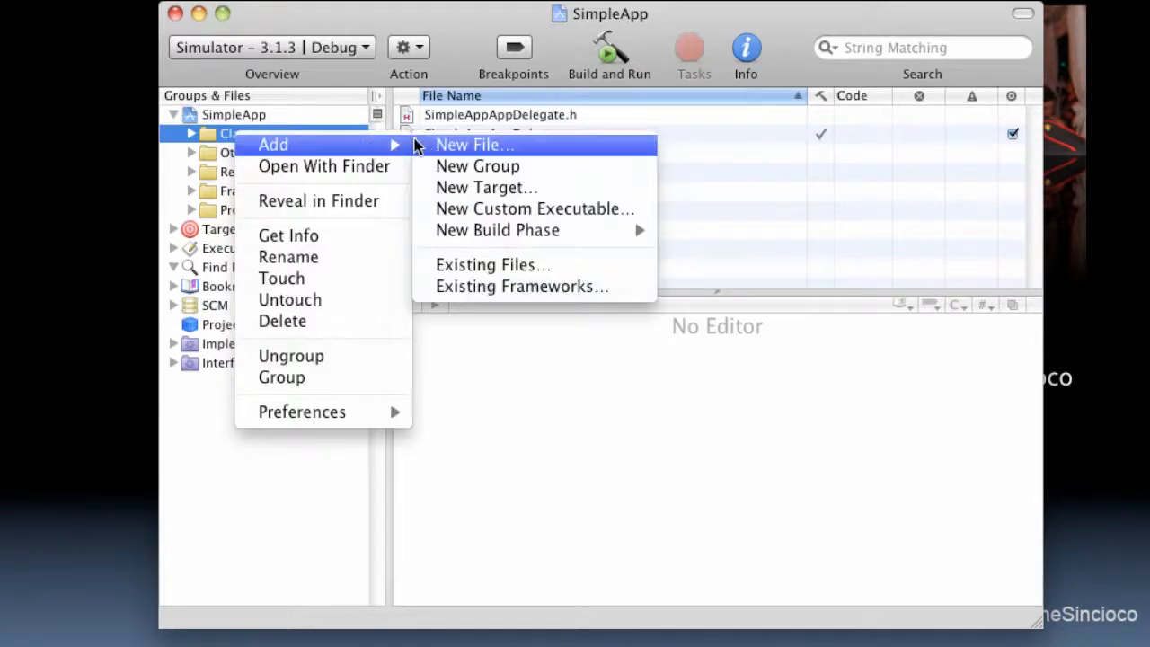
pyautogui.click(474, 144)
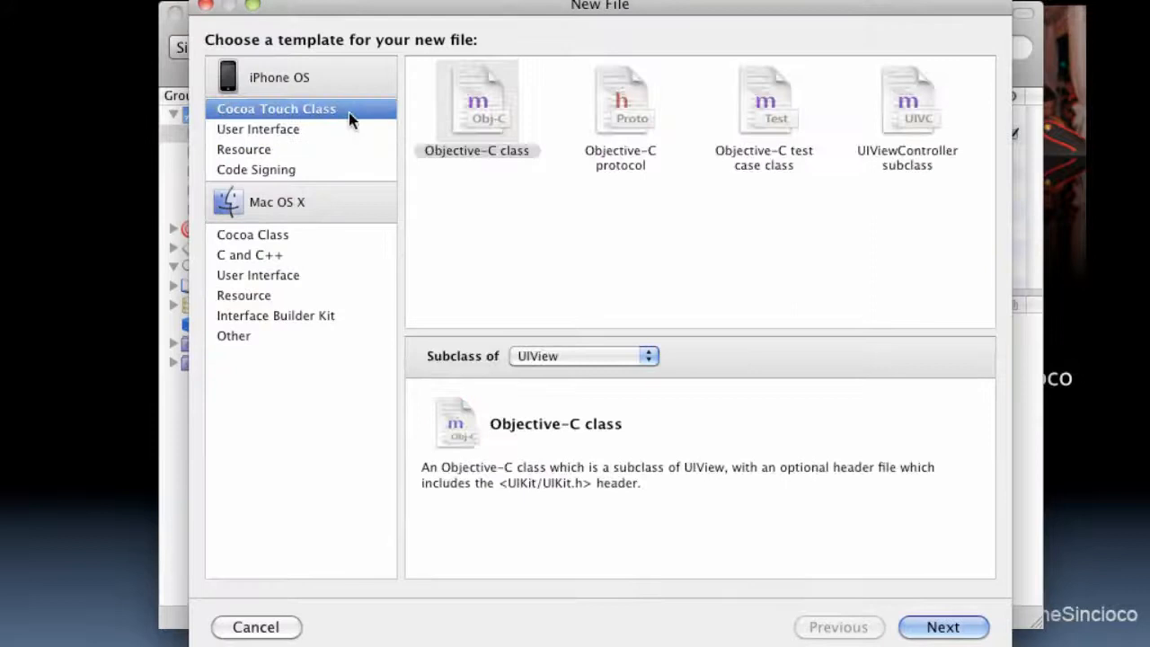
pyautogui.click(905, 99)
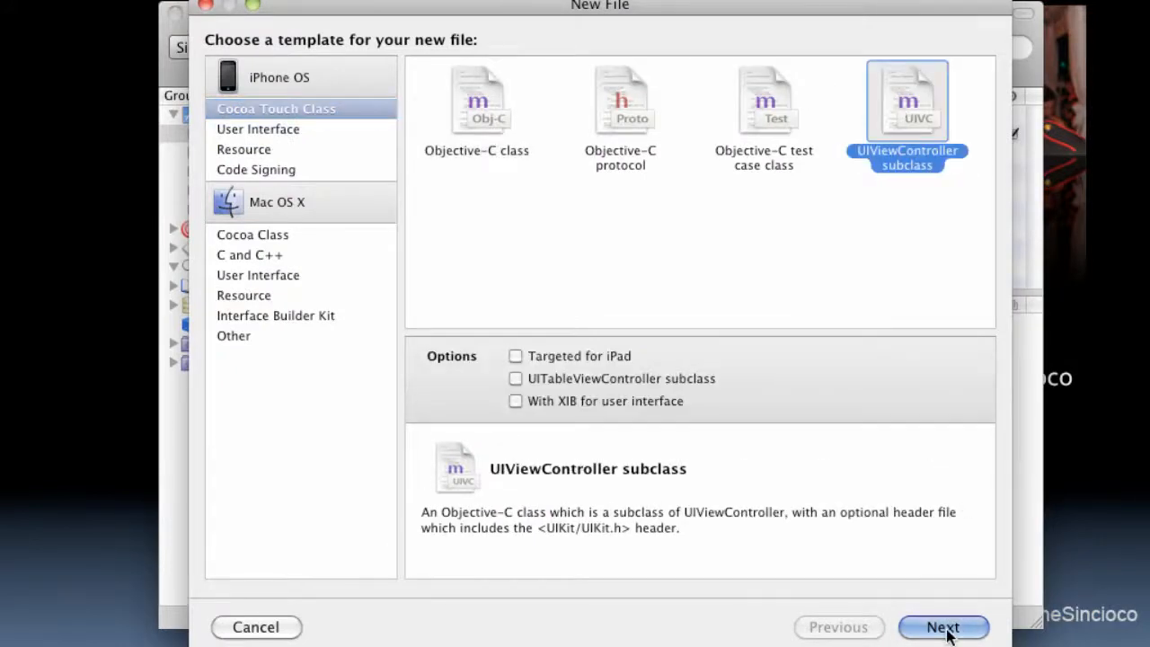
pyautogui.click(945, 627)
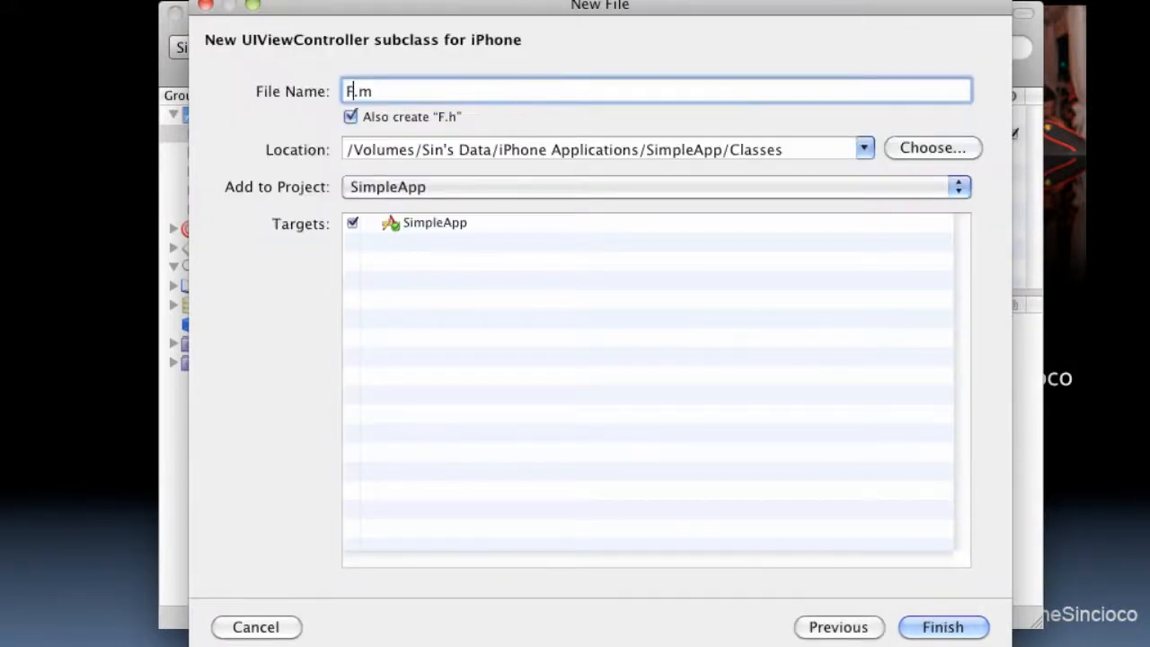
pyautogui.write('irstFormViewContr')
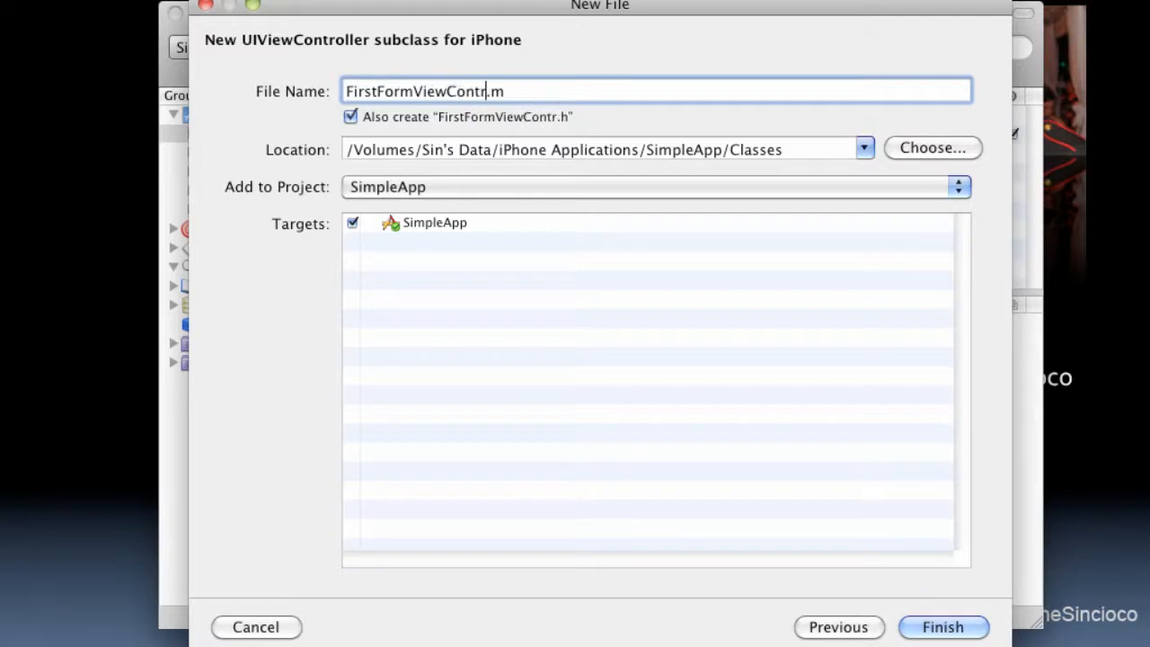
pyautogui.write('oller')
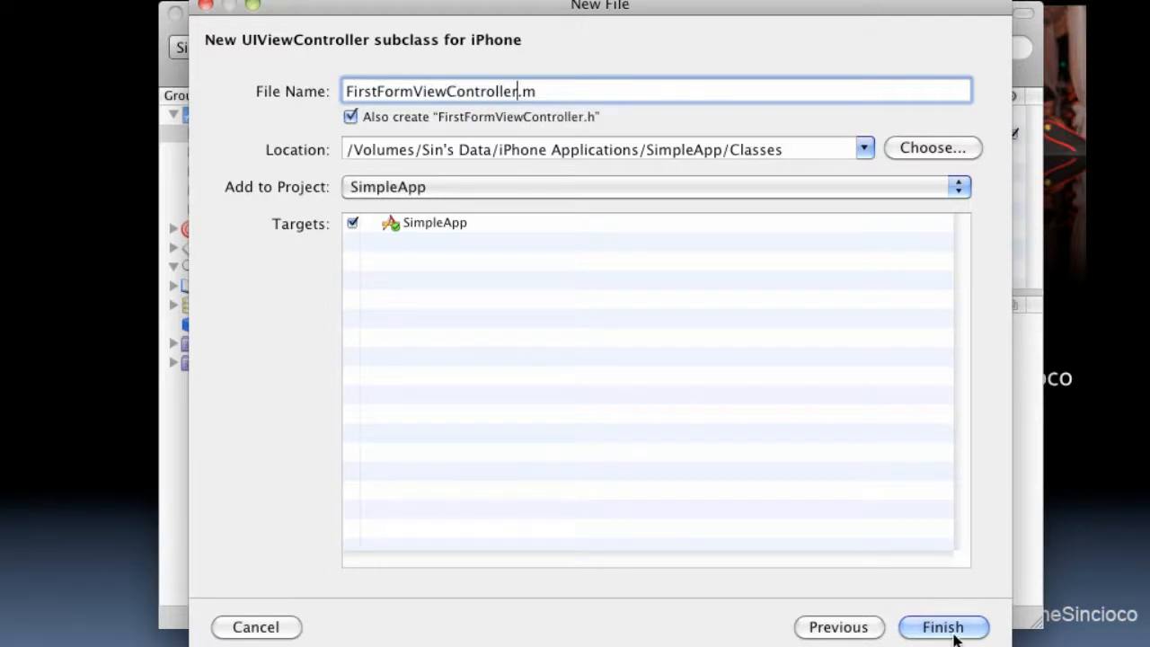
pyautogui.click(945, 625)
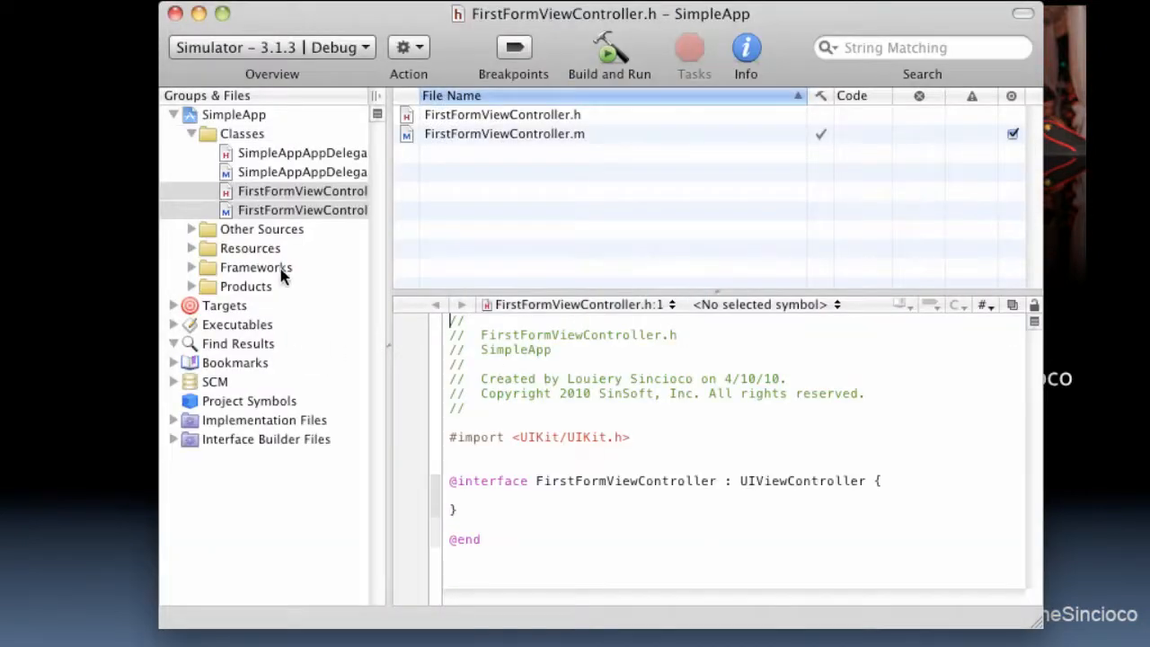
# - Add an Empty XIB from the User Interface templates to Resources as FirstFormView.xib
pyautogui.rightClick(250, 247)
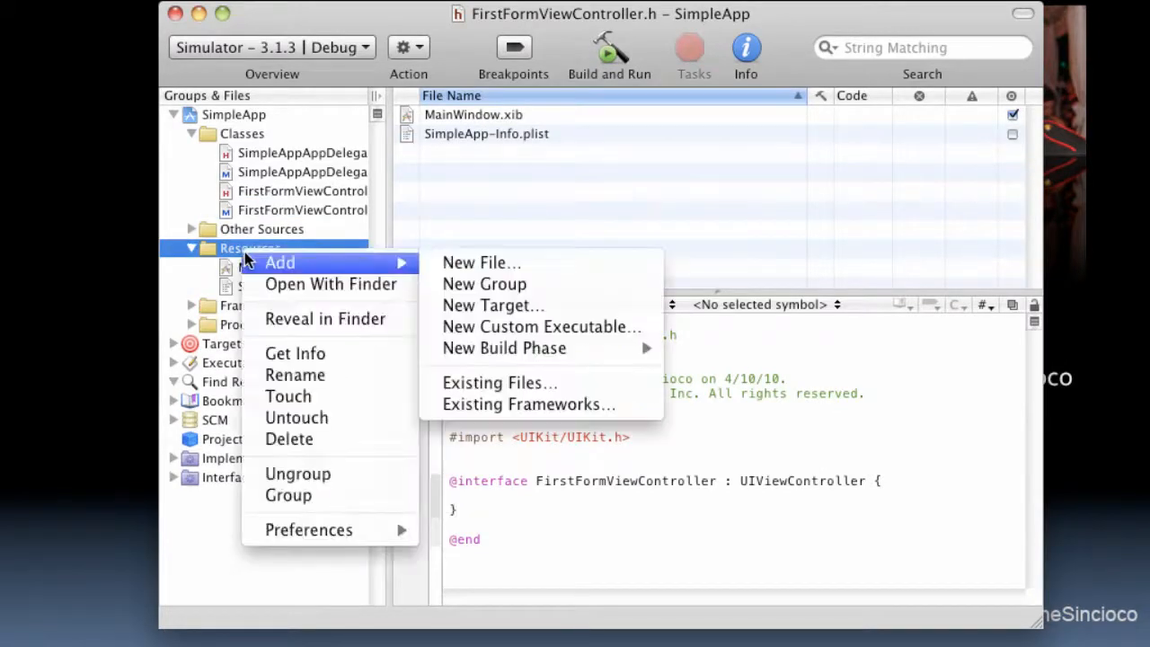
pyautogui.click(481, 262)
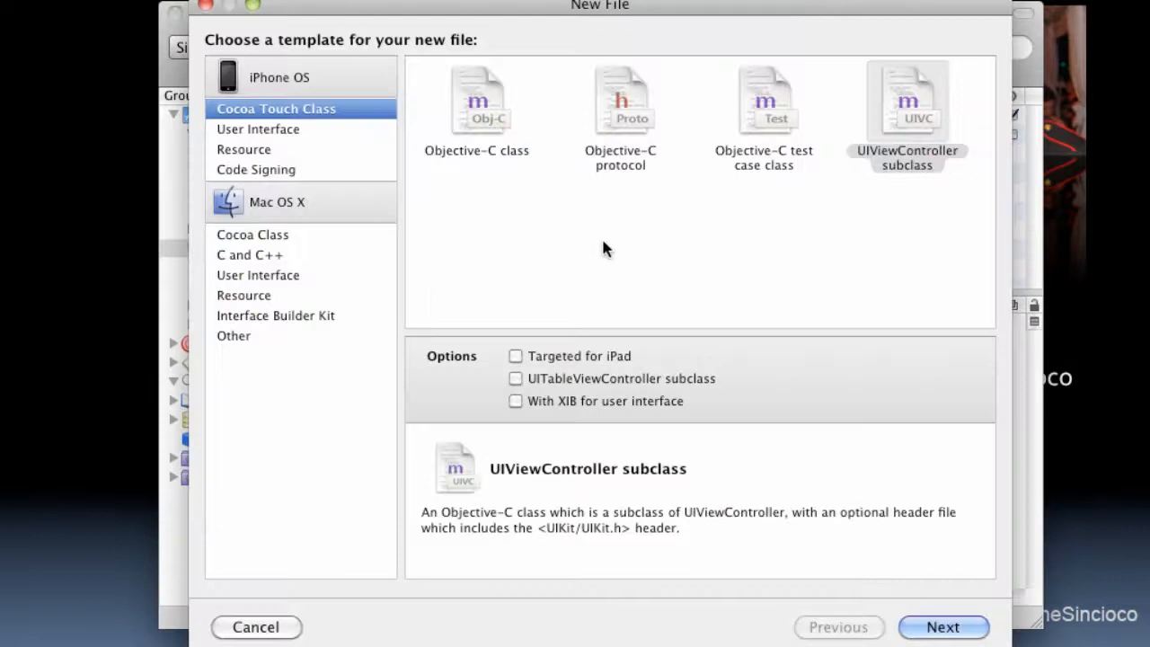
pyautogui.moveTo(289, 153)
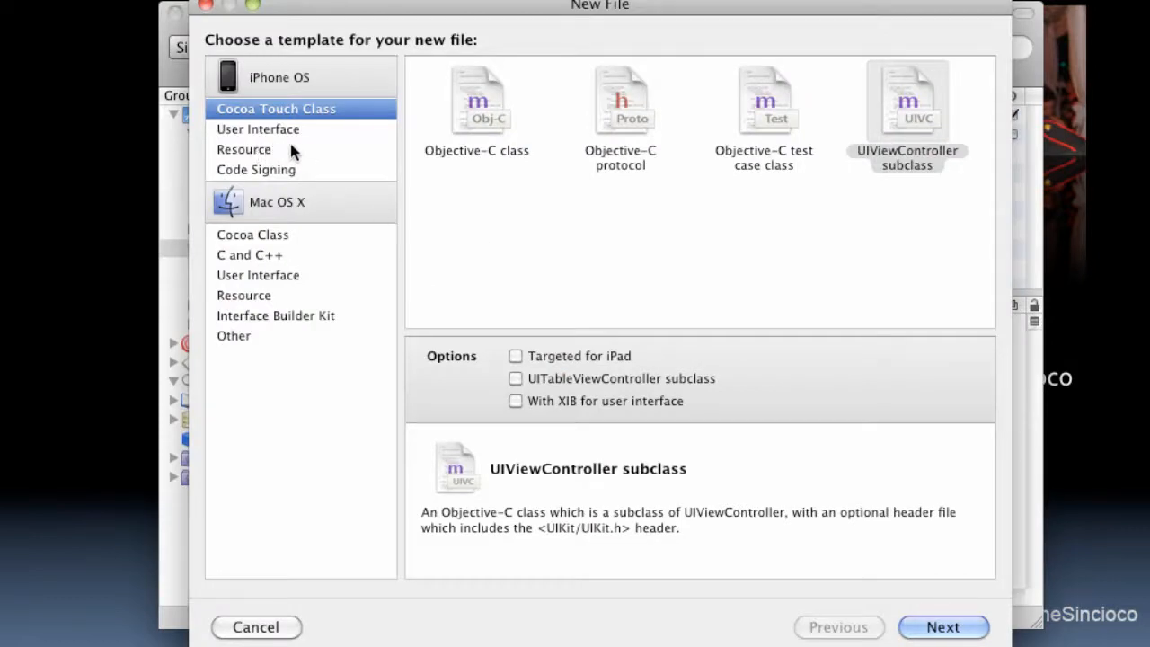
pyautogui.click(259, 129)
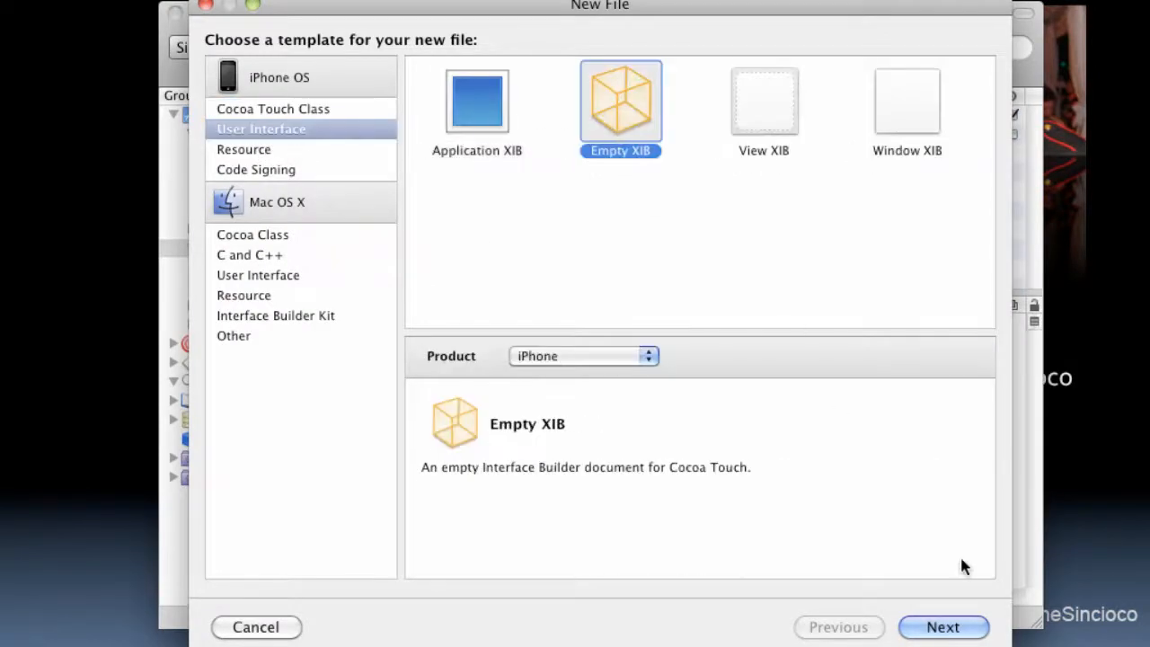
pyautogui.click(951, 626)
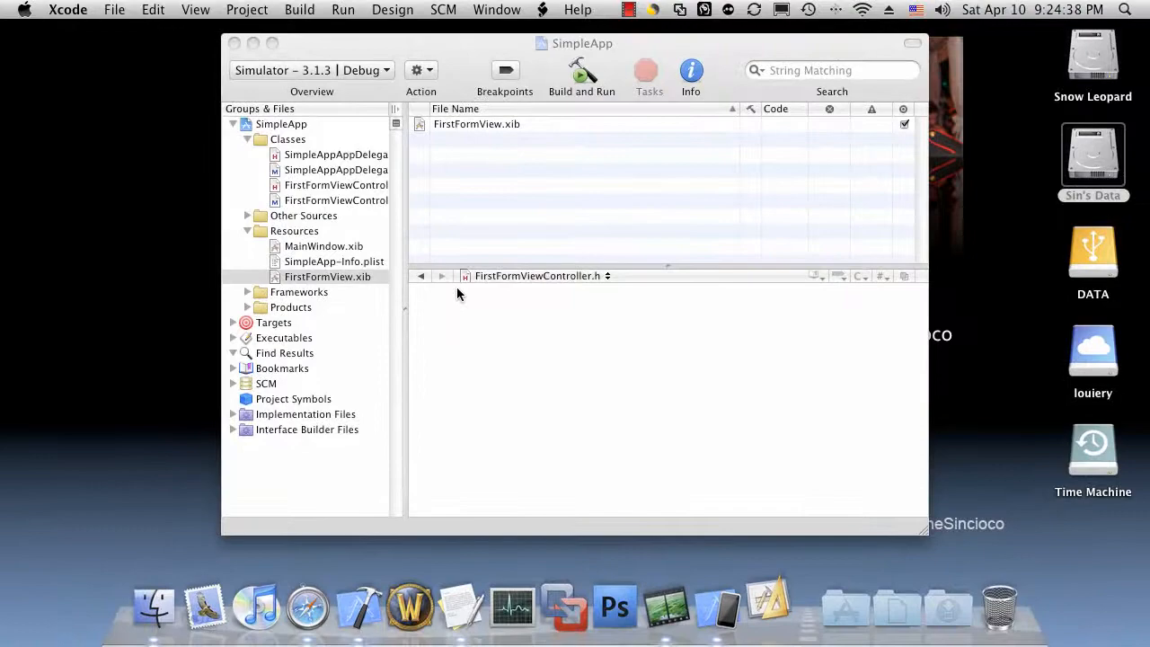
# - In FirstFormView.xib, set File's Owner's class to FirstFormViewController
pyautogui.doubleClick(330, 276)
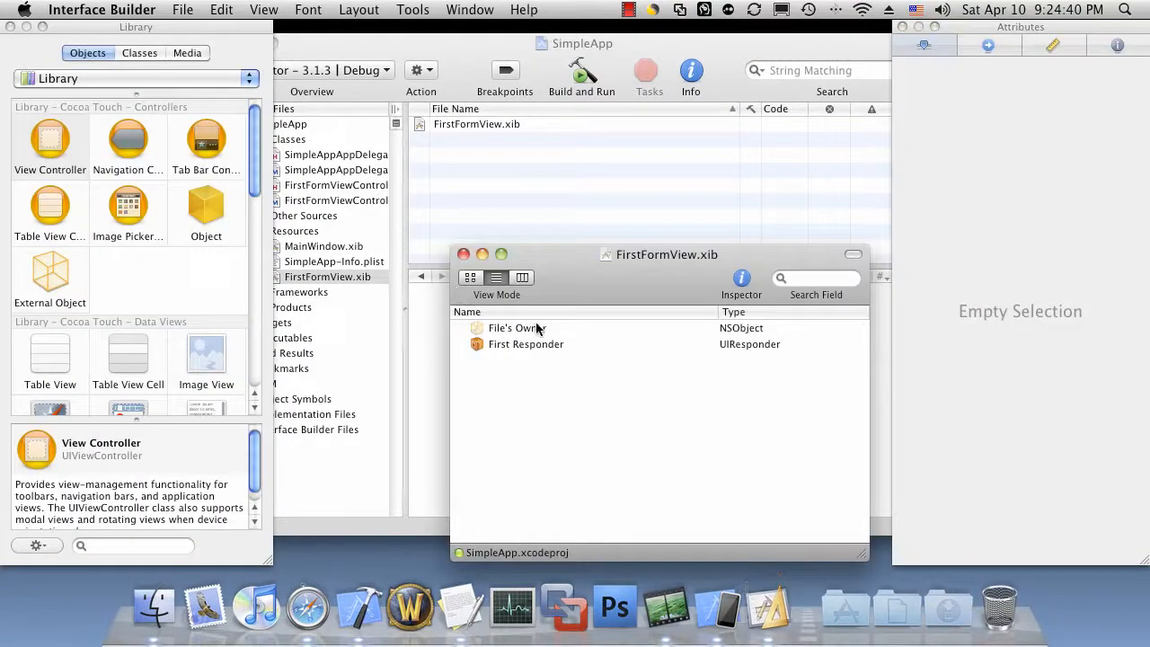
pyautogui.click(518, 327)
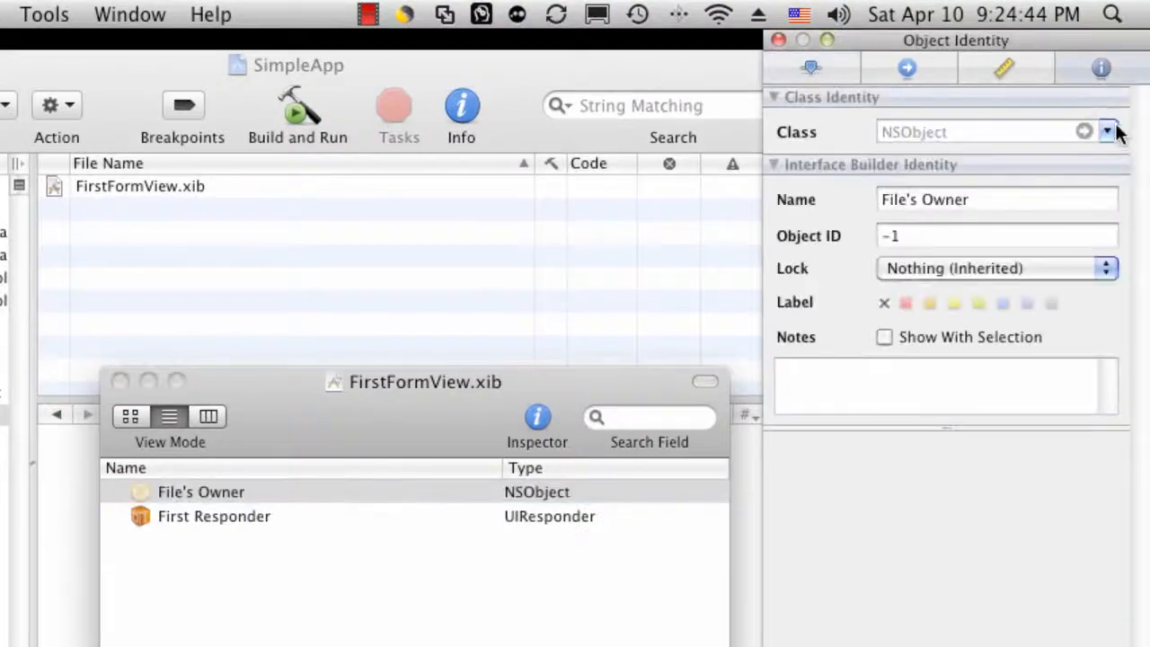
pyautogui.click(1107, 131)
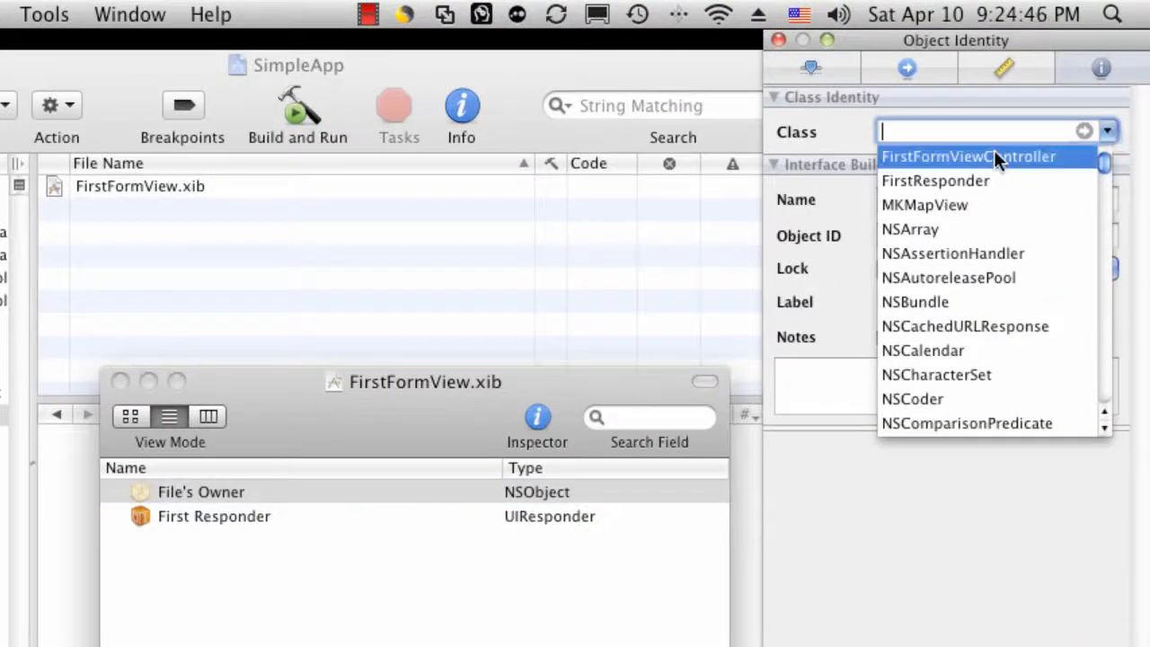
pyautogui.click(979, 156)
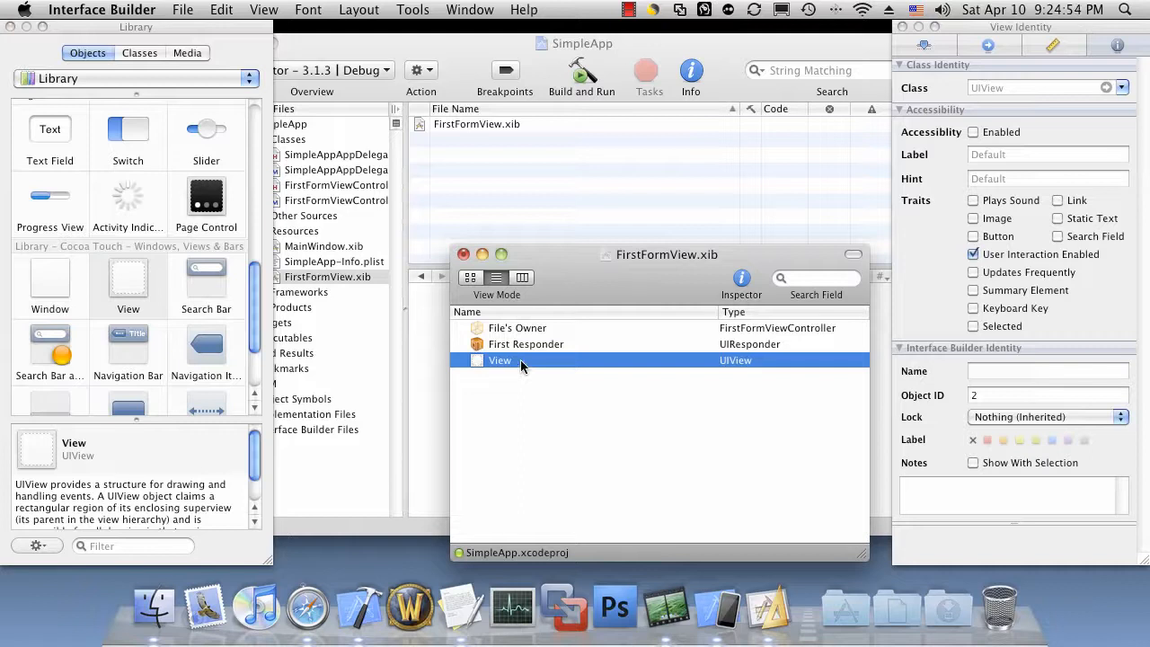
# - Design the View blue with a First Form label and wire it to File's Owner's view outlet
pyautogui.doubleClick(499, 359)
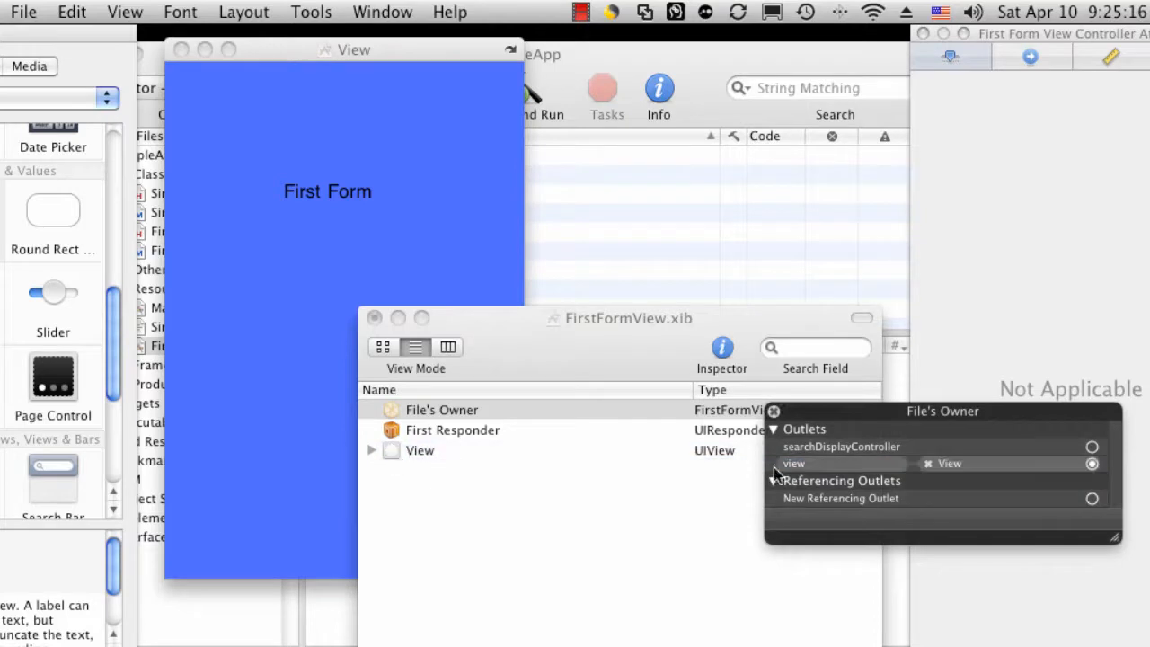
pyautogui.click(438, 409)
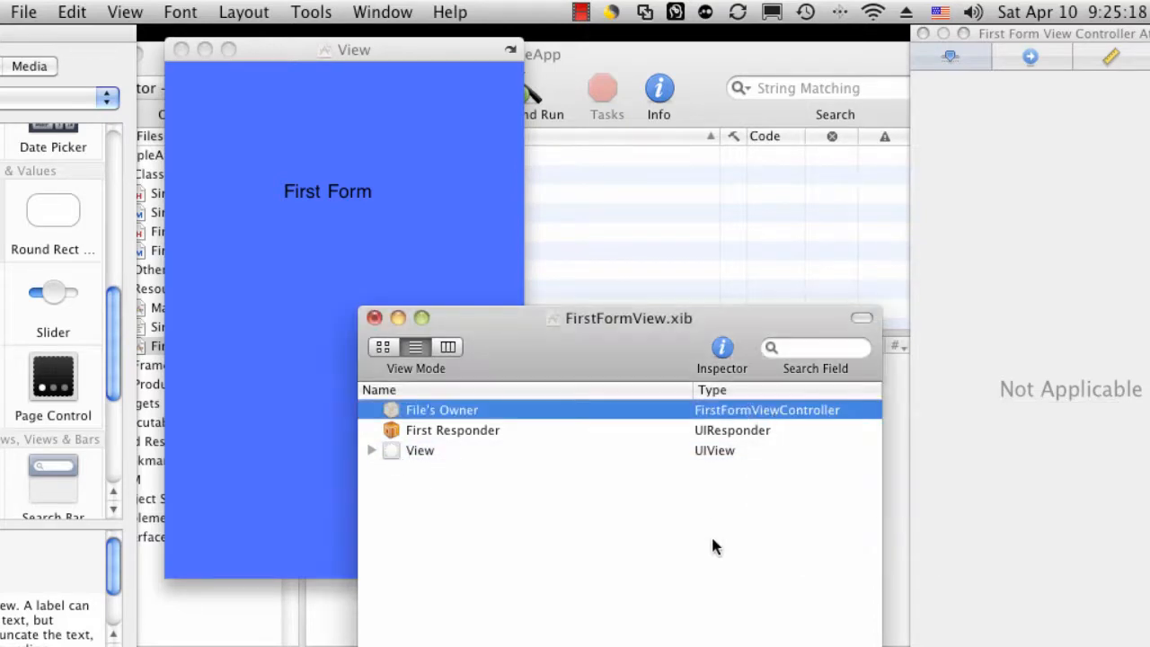
pyautogui.click(575, 528)
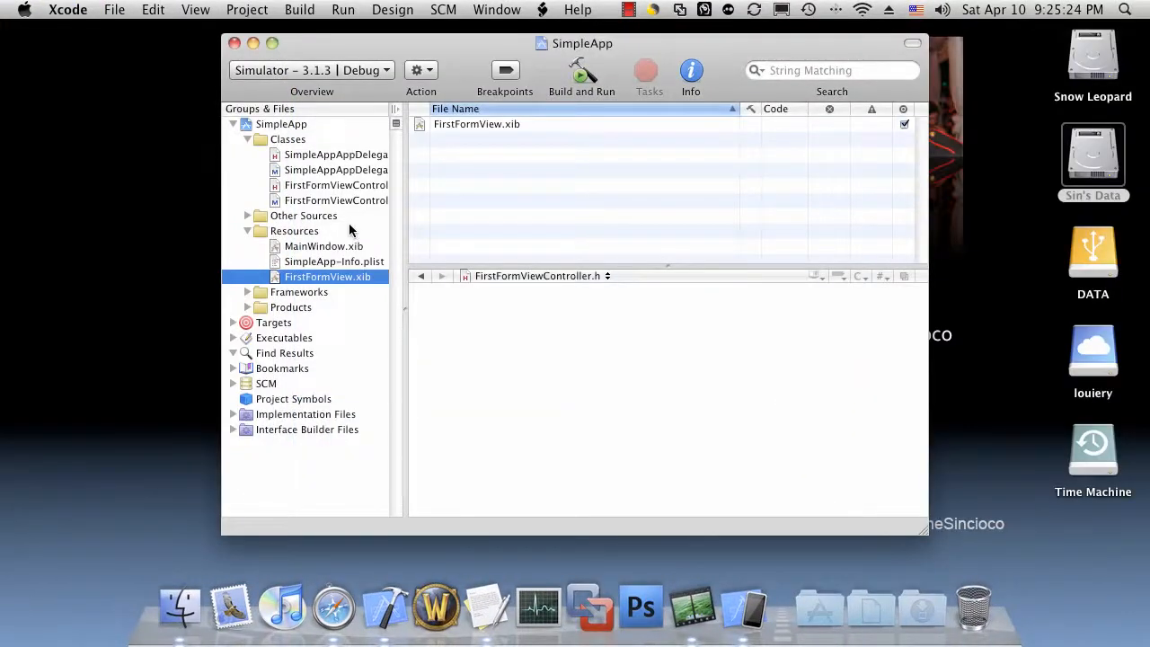
pyautogui.click(288, 140)
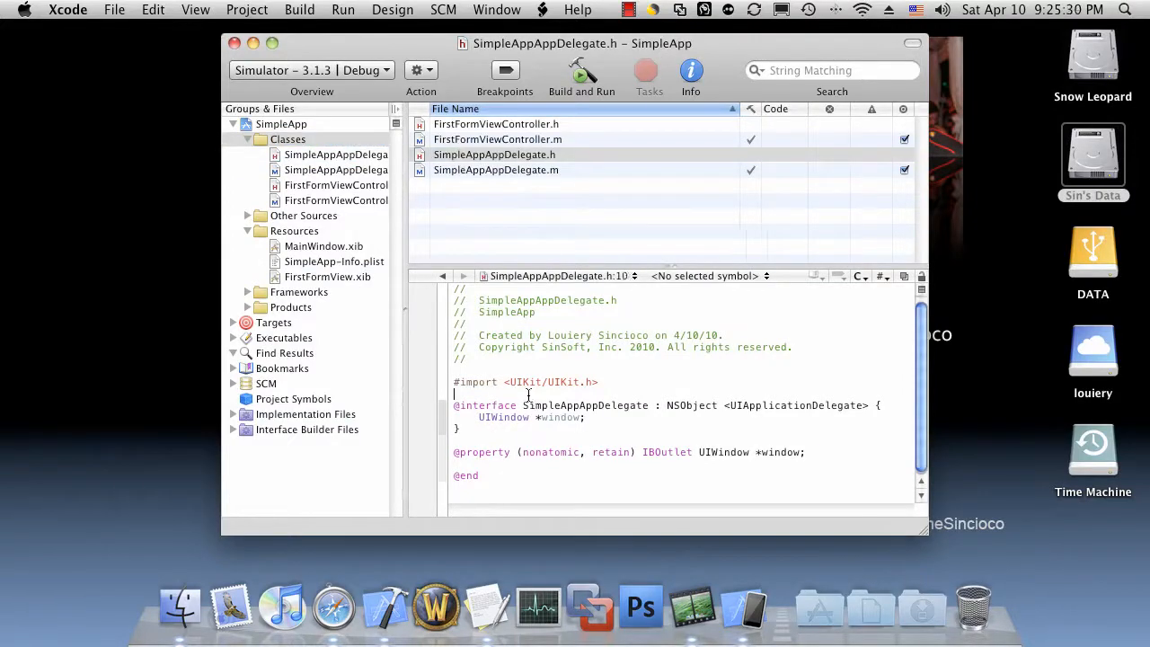
pyautogui.write('@class')
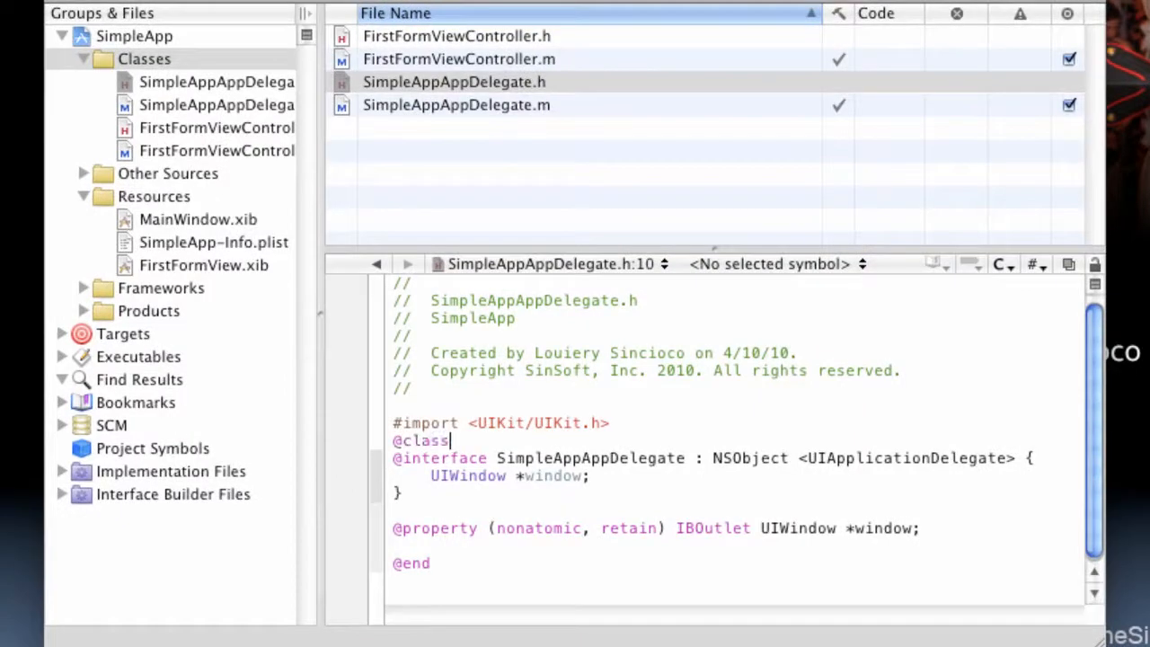
pyautogui.write('Firs')
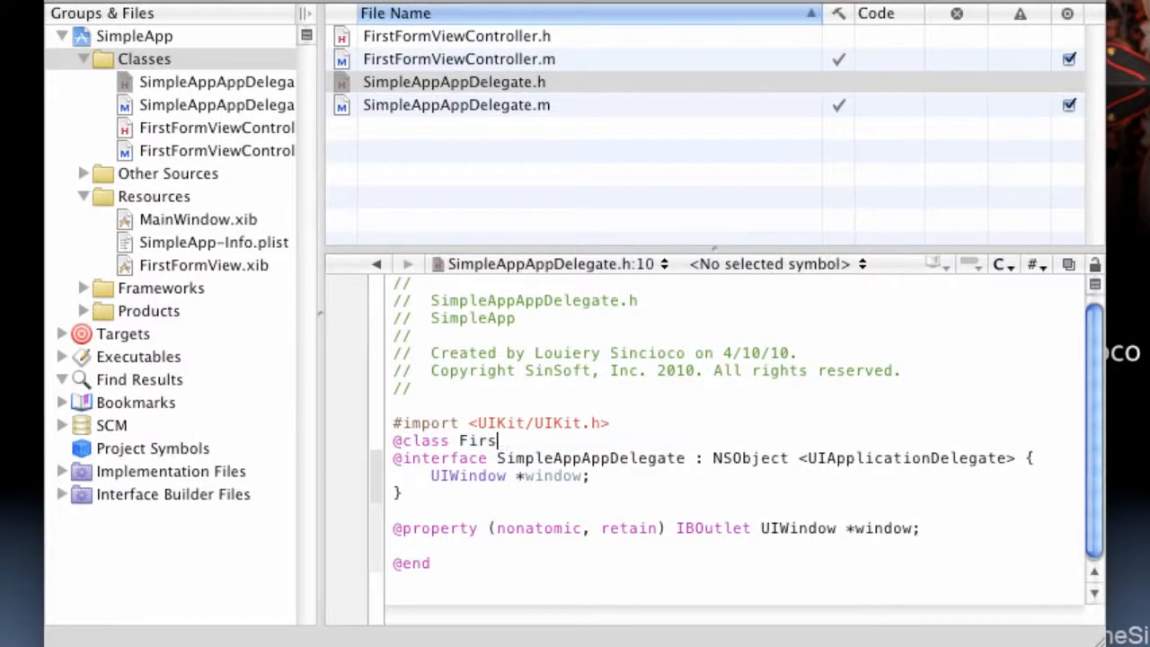
pyautogui.write('tFormViewController;')
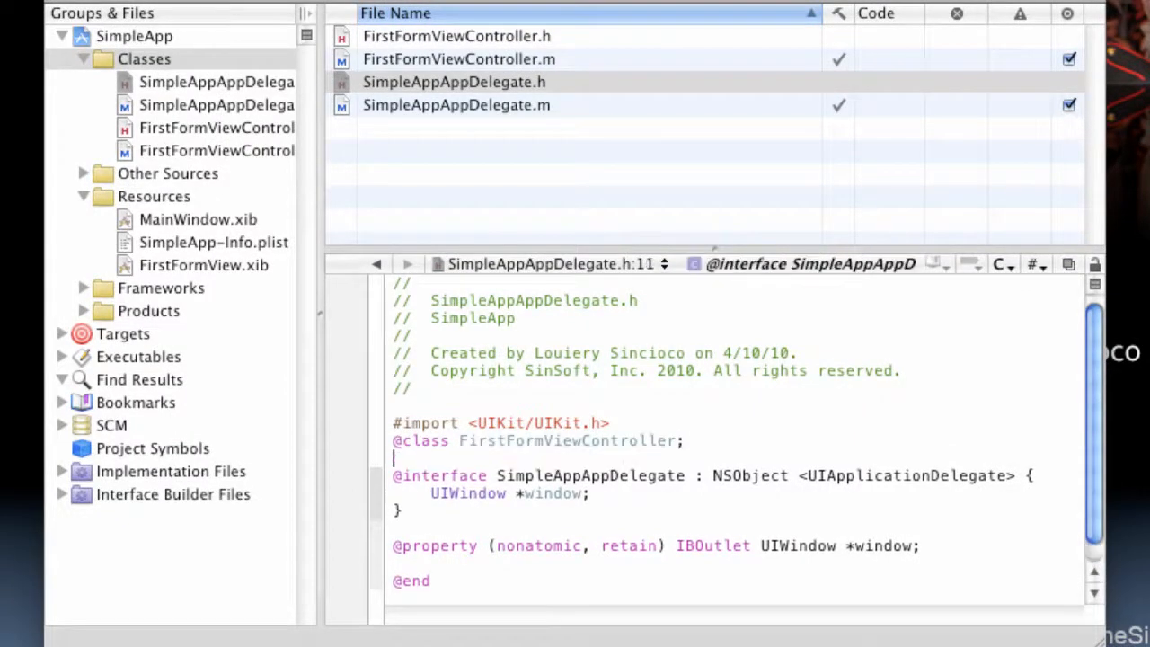
pyautogui.write('First')
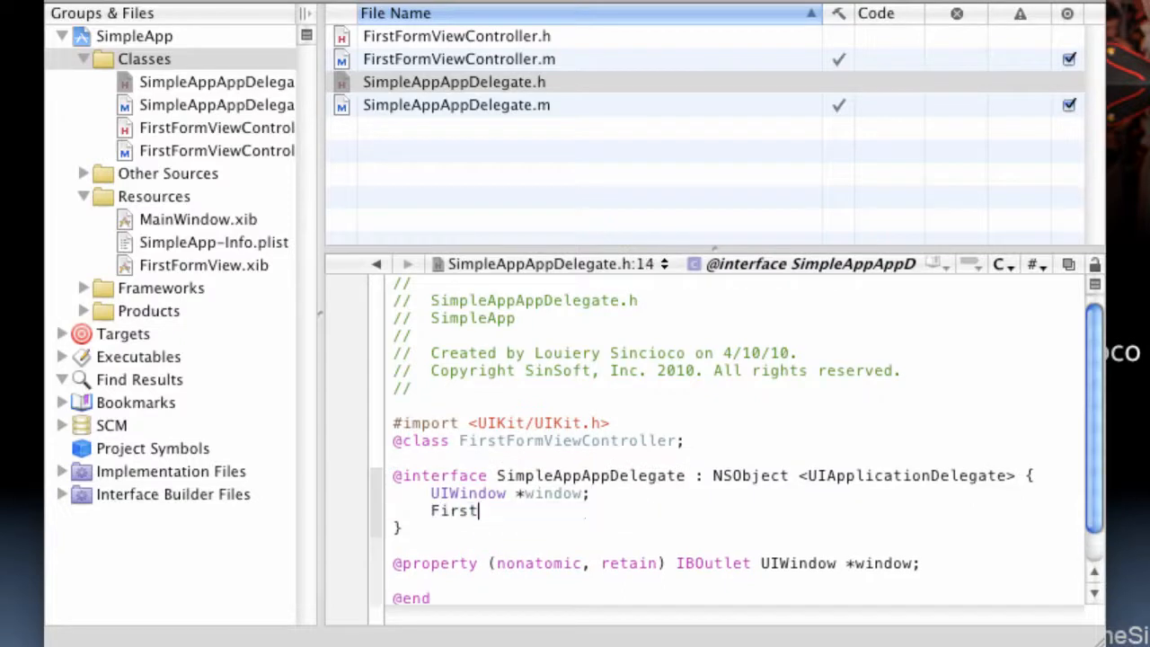
pyautogui.write('FormViewController *form1;')
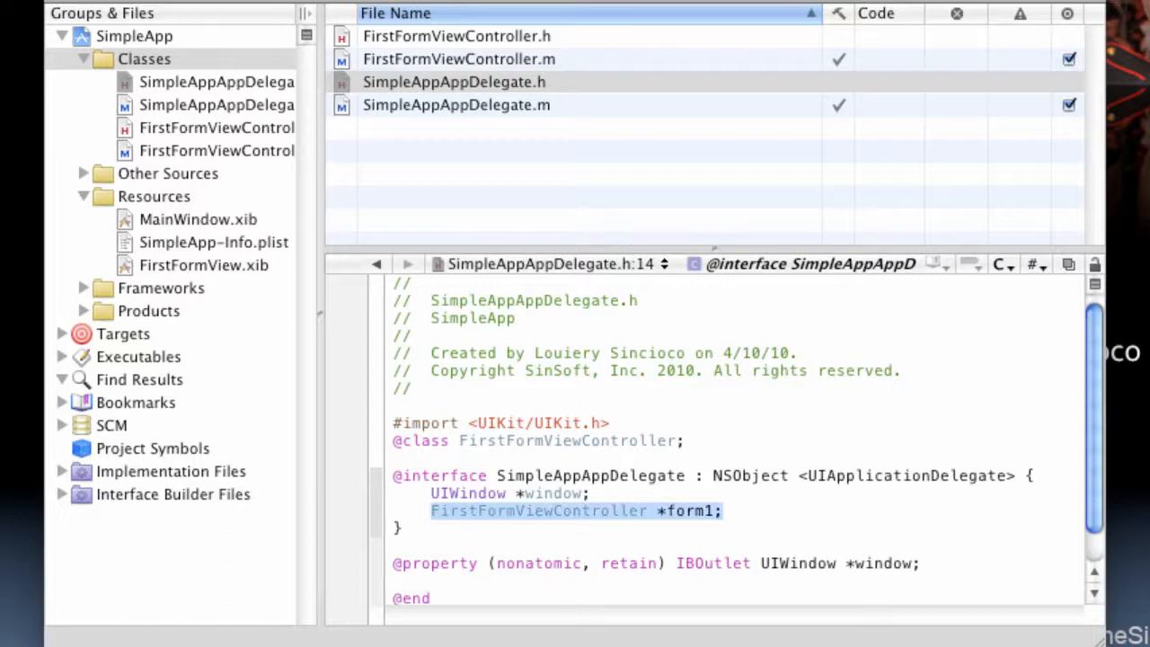
pyautogui.write('FirstFormViewController *form1;')
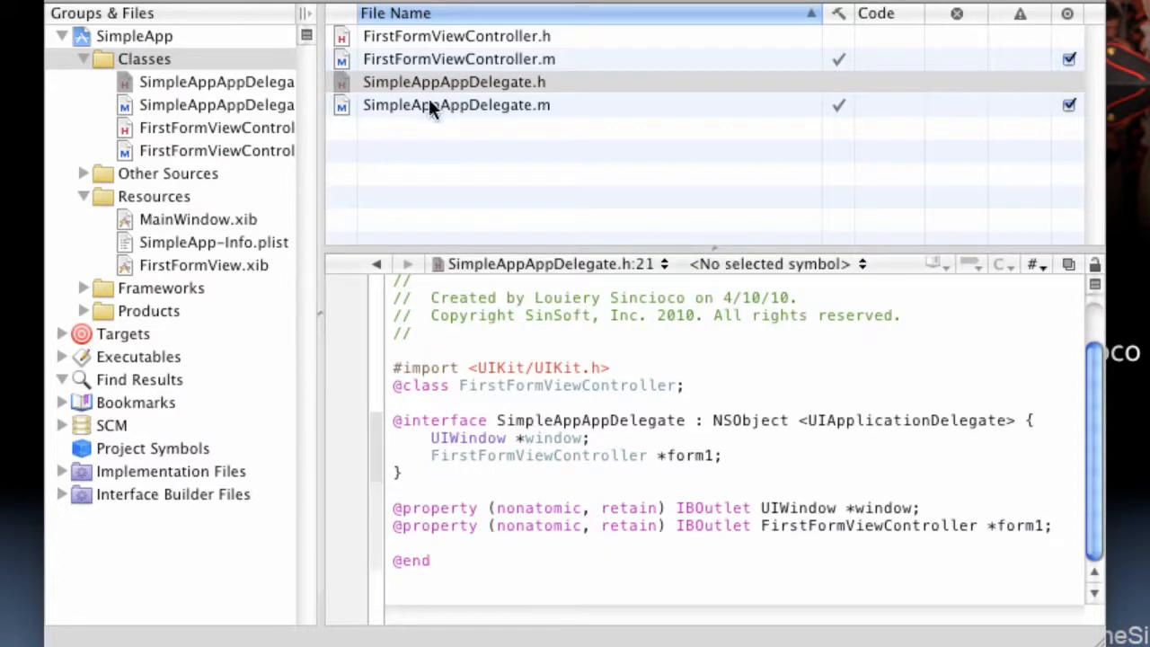
pyautogui.click(455, 105)
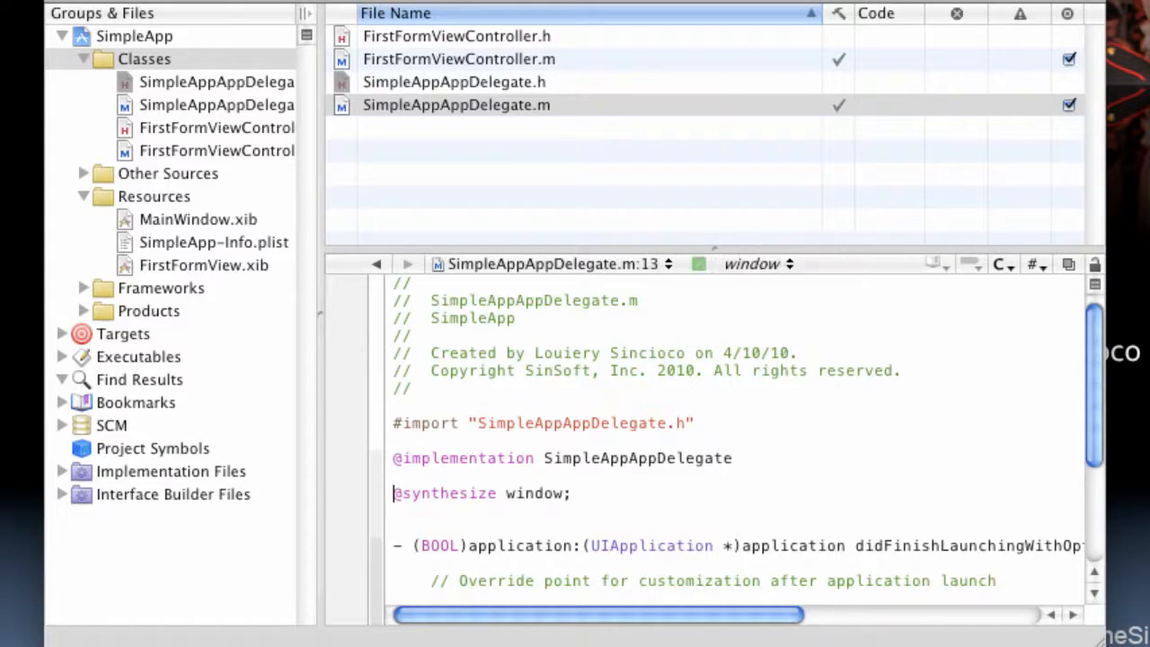
pyautogui.write('#import')
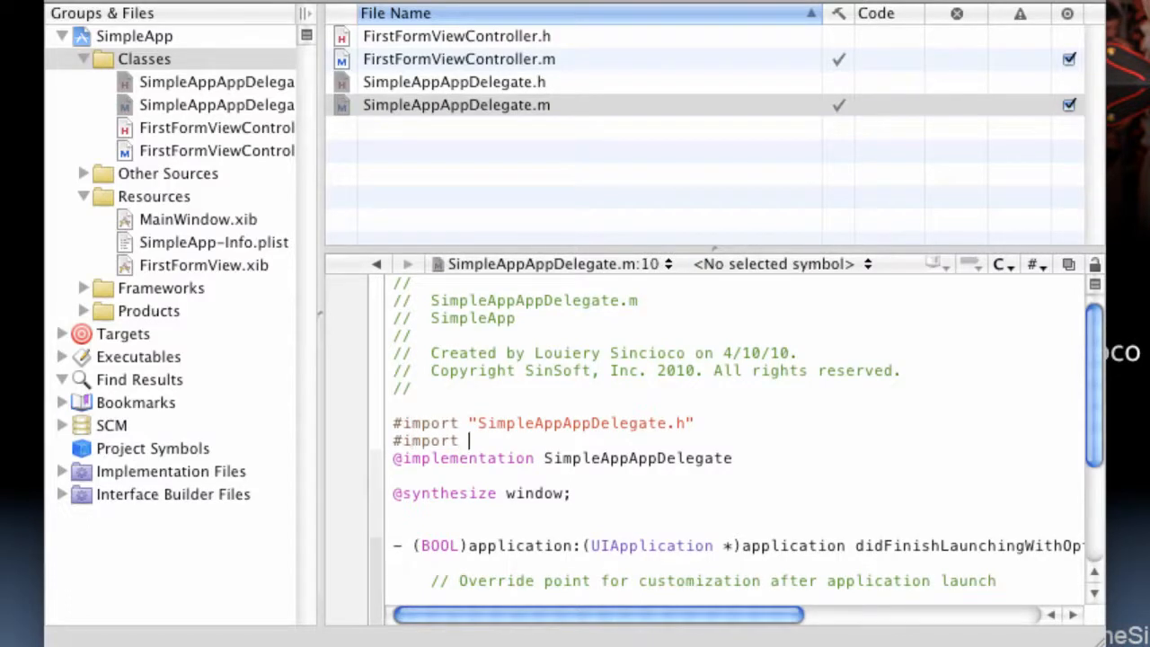
pyautogui.write('"FirstFormViewController.h"')
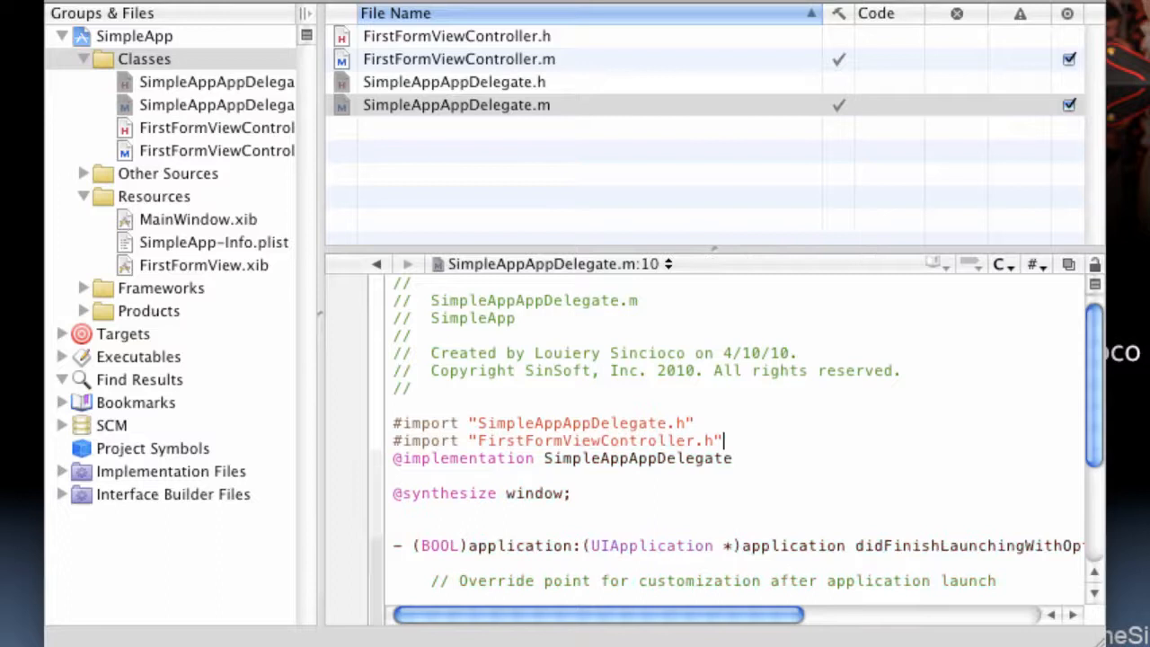
pyautogui.write('@')
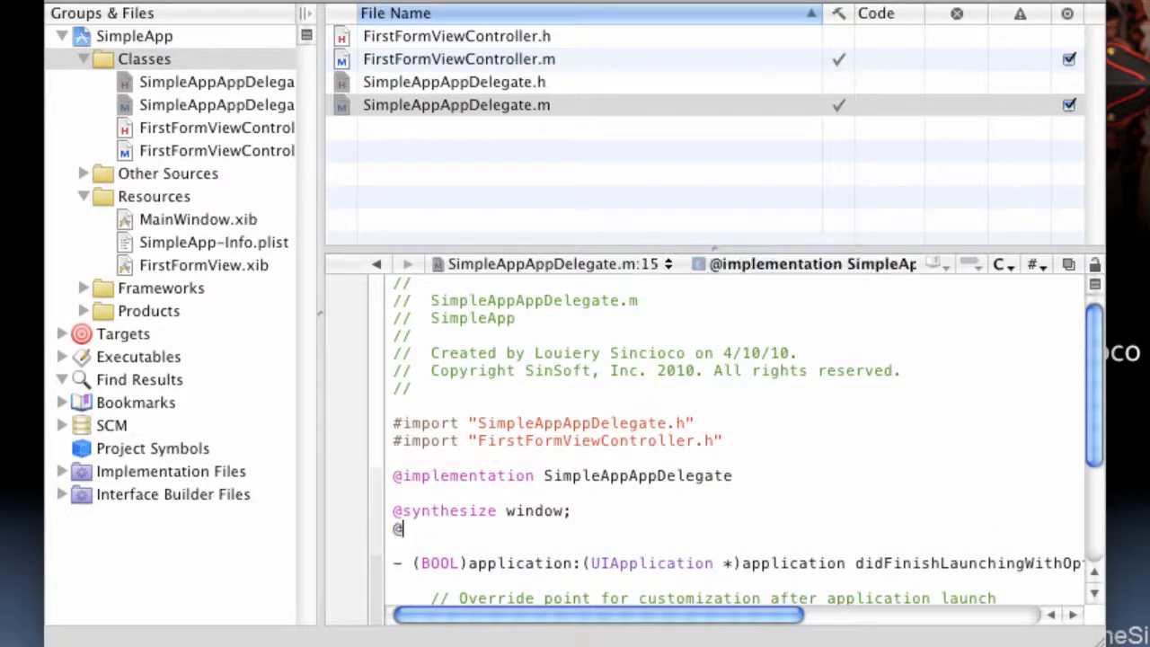
pyautogui.write('synthesize form1')
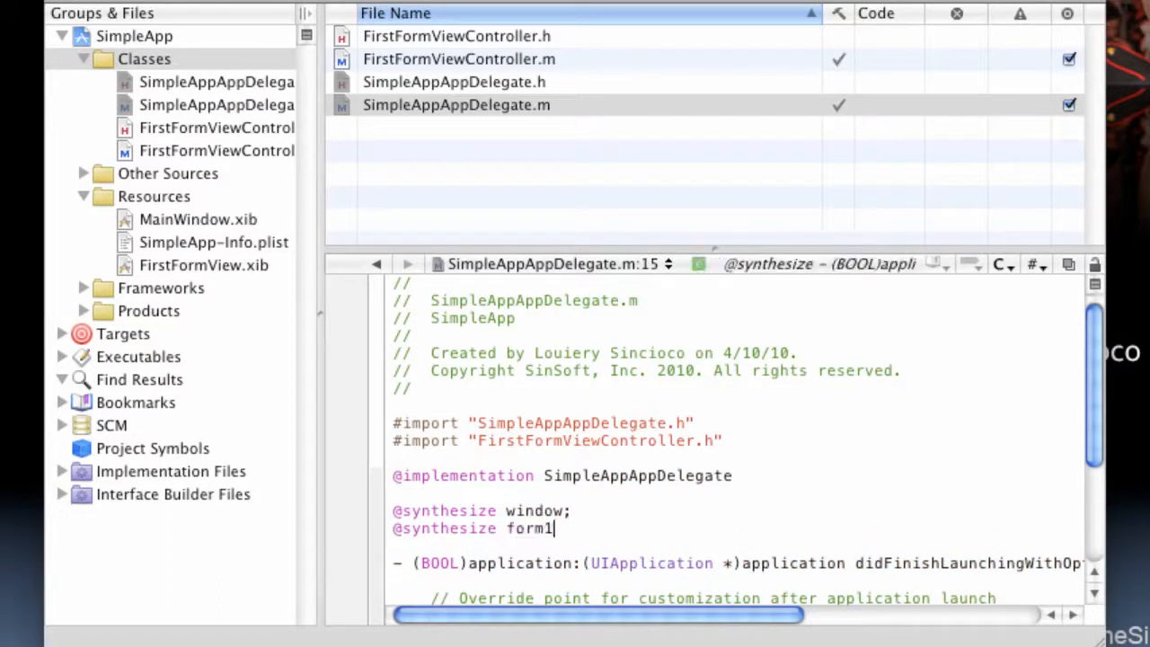
pyautogui.scroll(-3)
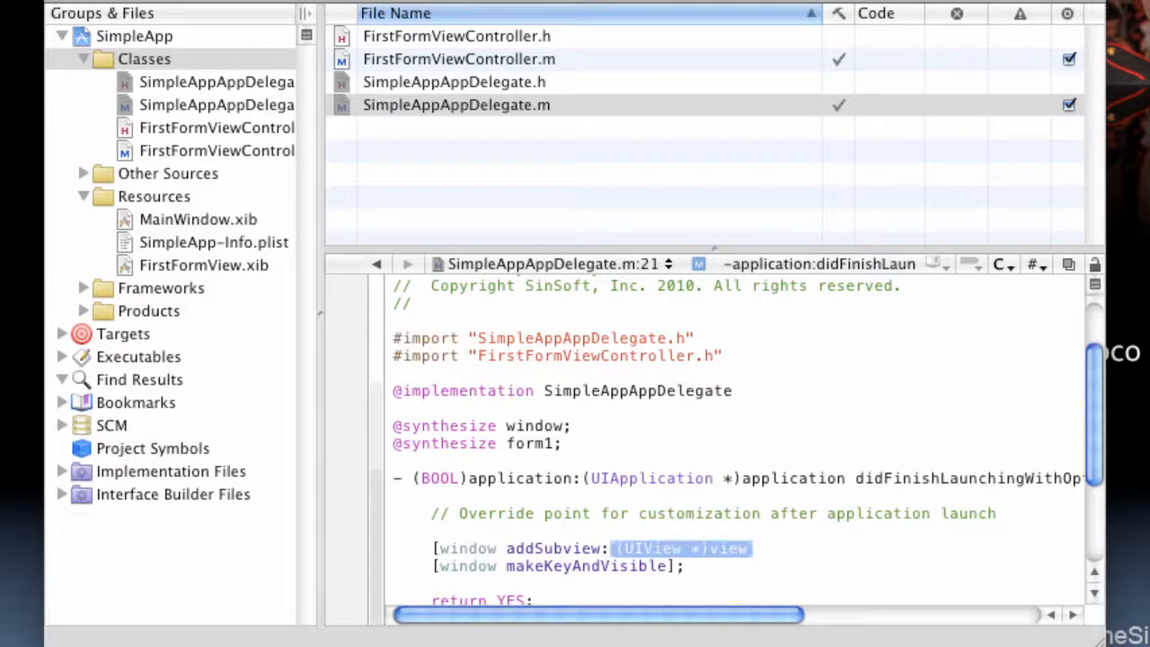
pyautogui.write('form1.view];')
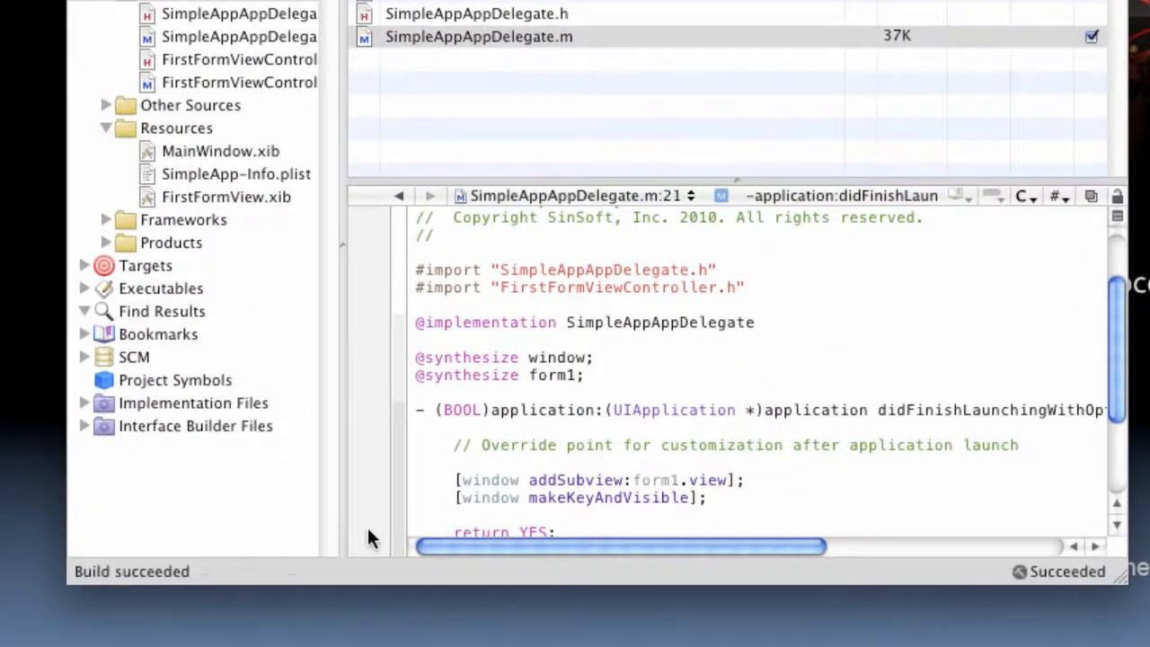
pyautogui.moveTo(284, 183)
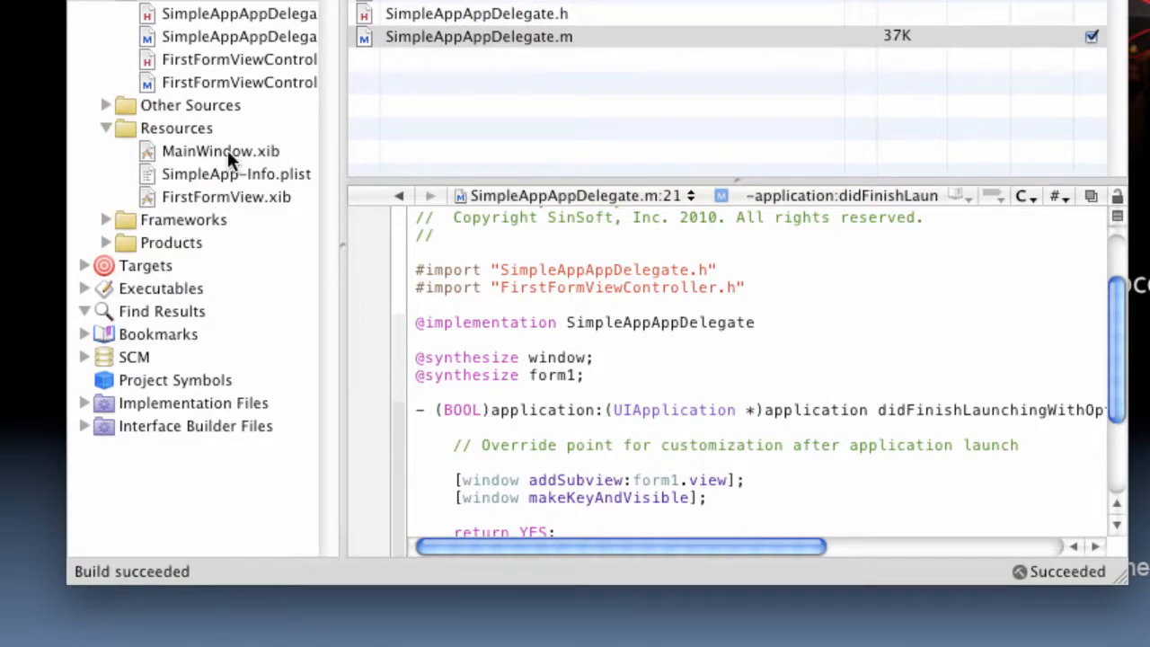
# - Select MainWindow.xib in the Resources group after the build succeeds
pyautogui.click(219, 151)
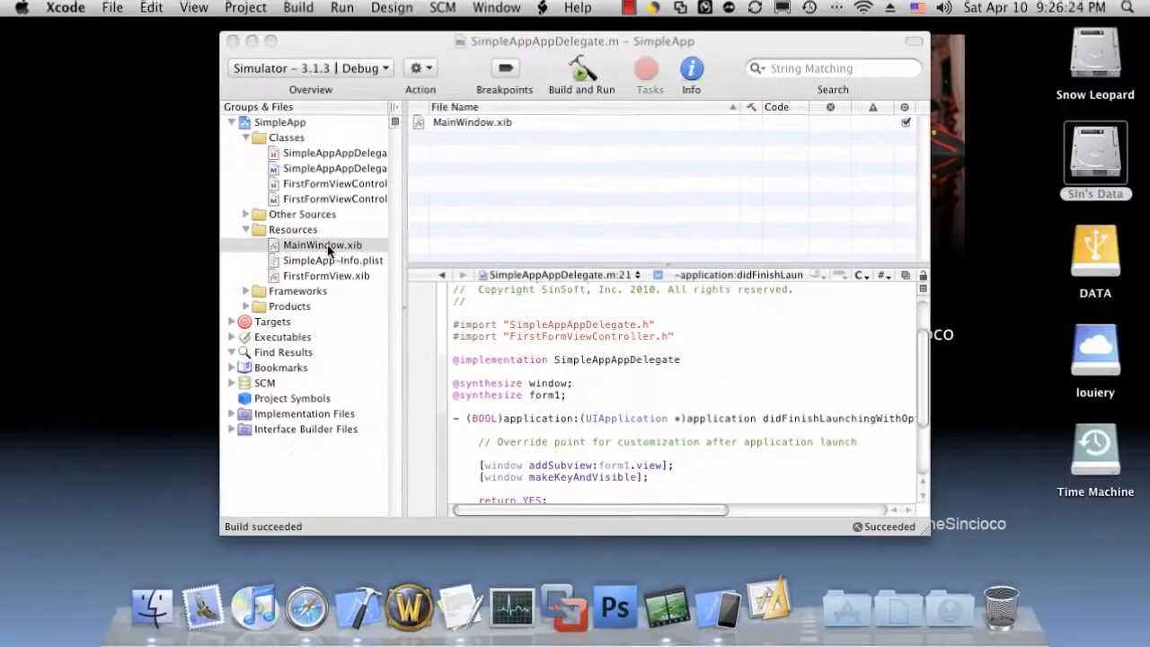
# - Set MainWindow's View Controller NIB Name to FirstFormView and its class to FirstFormViewController
pyautogui.doubleClick(321, 245)
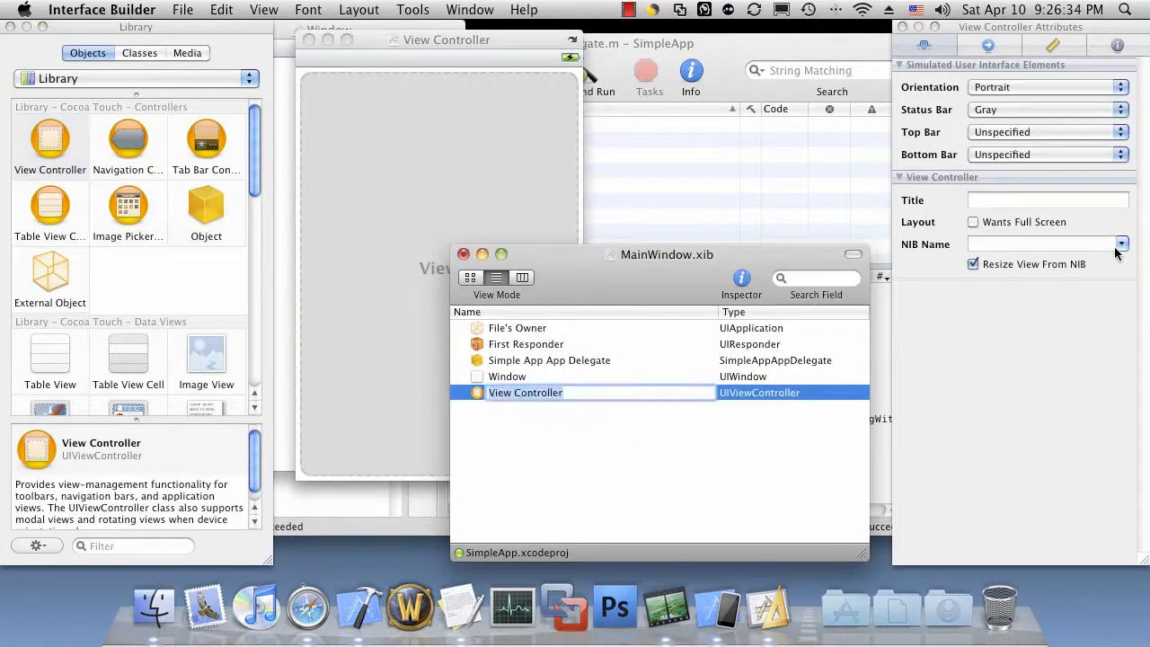
pyautogui.click(1121, 244)
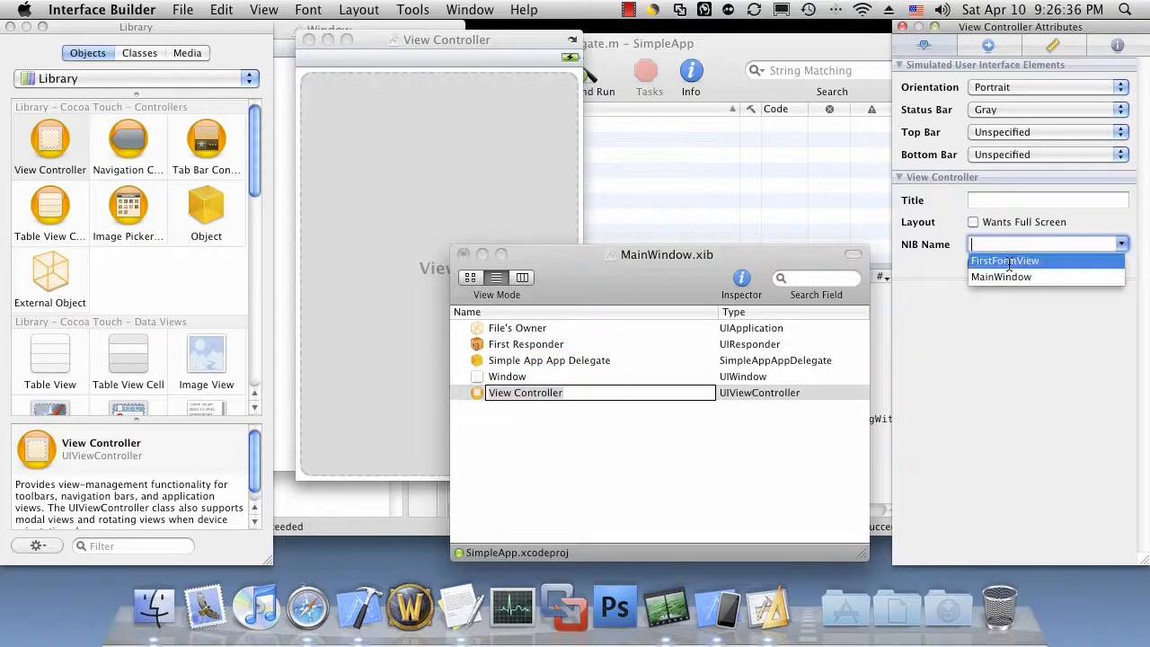
pyautogui.click(1004, 261)
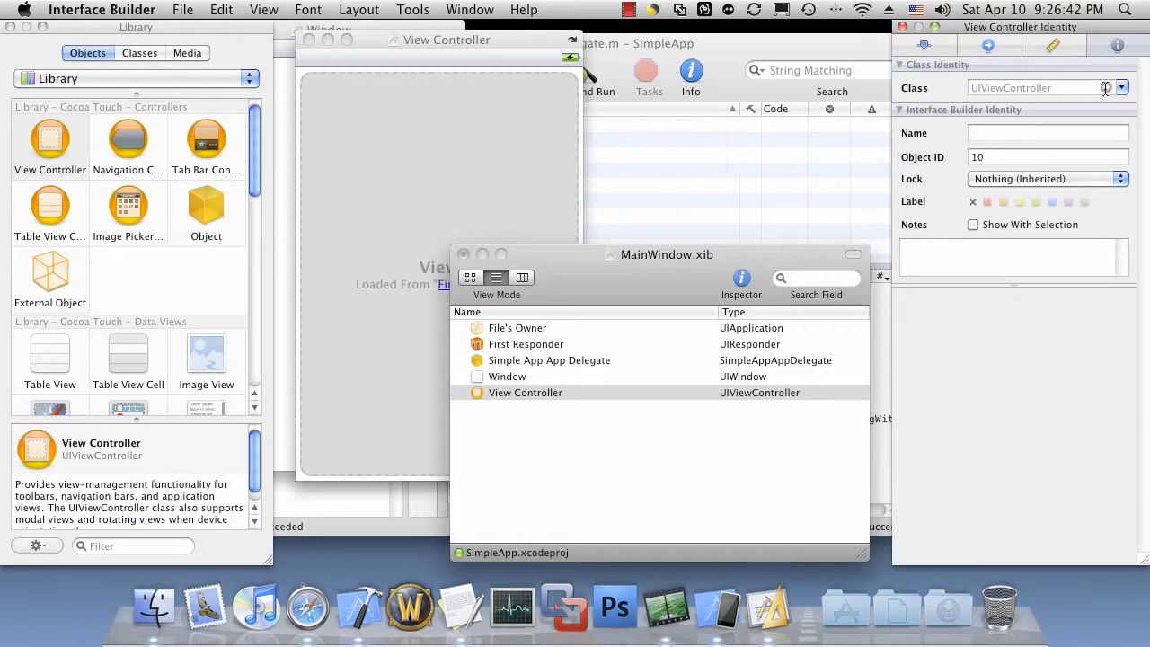
pyautogui.click(1120, 86)
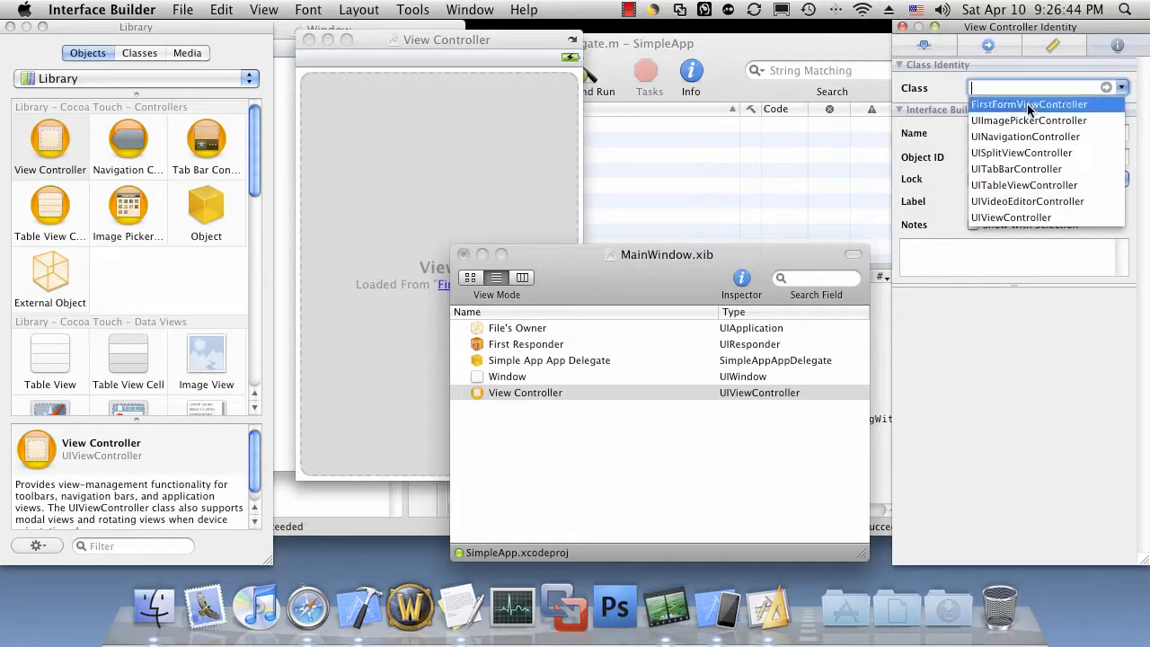
pyautogui.click(1030, 105)
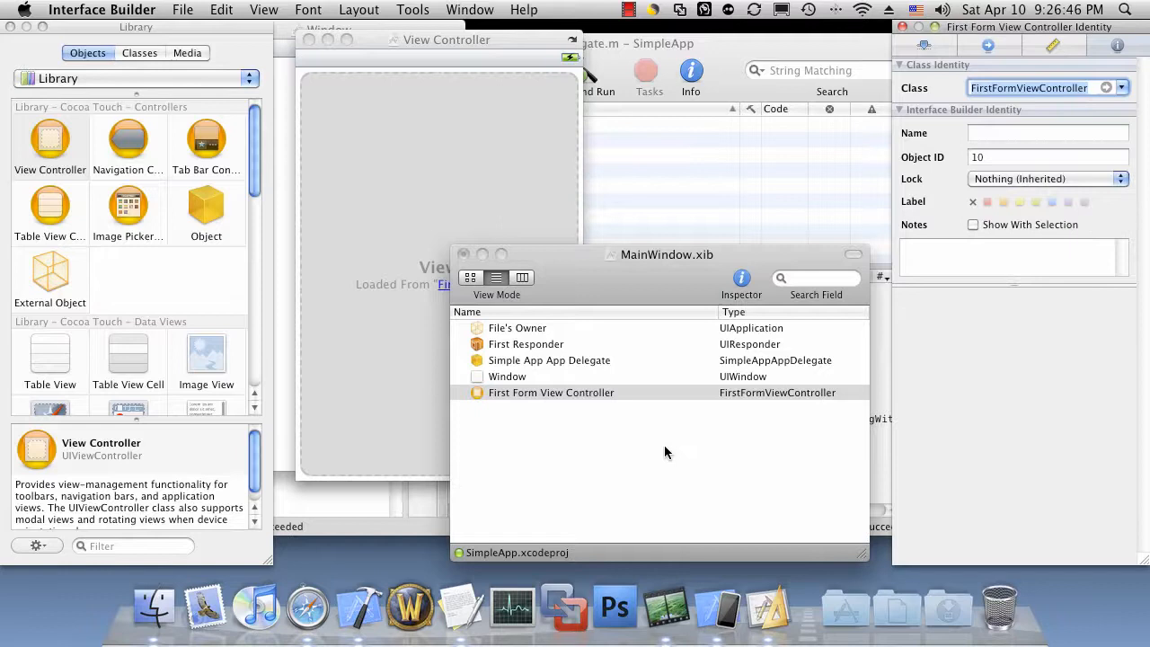
pyautogui.click(549, 392)
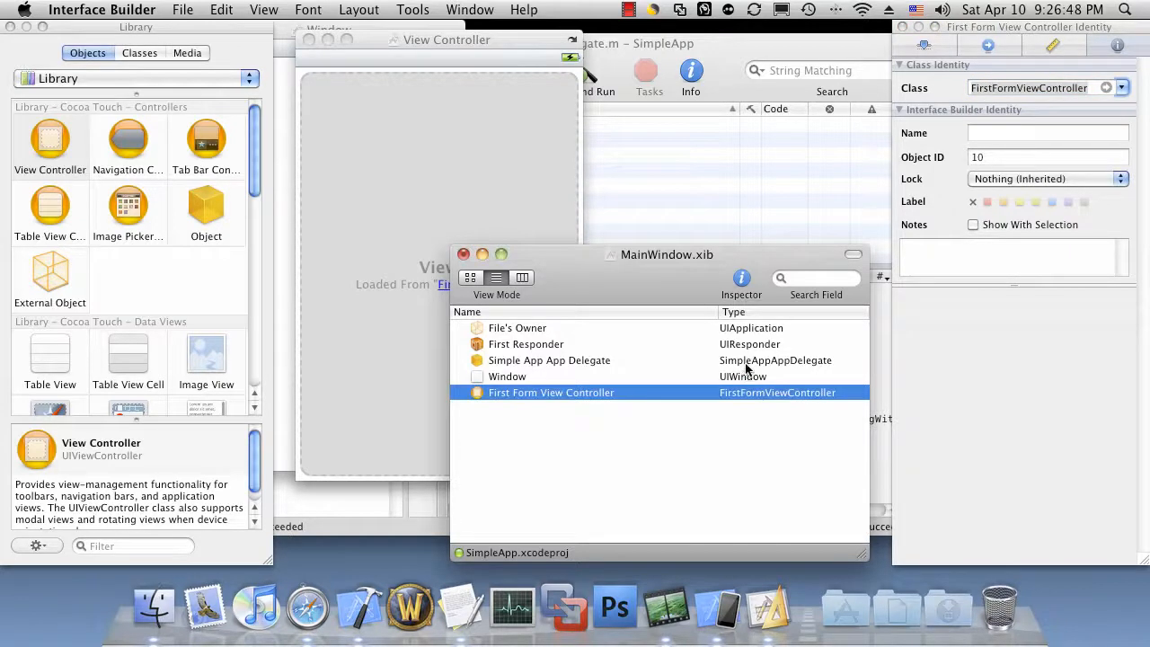
pyautogui.click(549, 359)
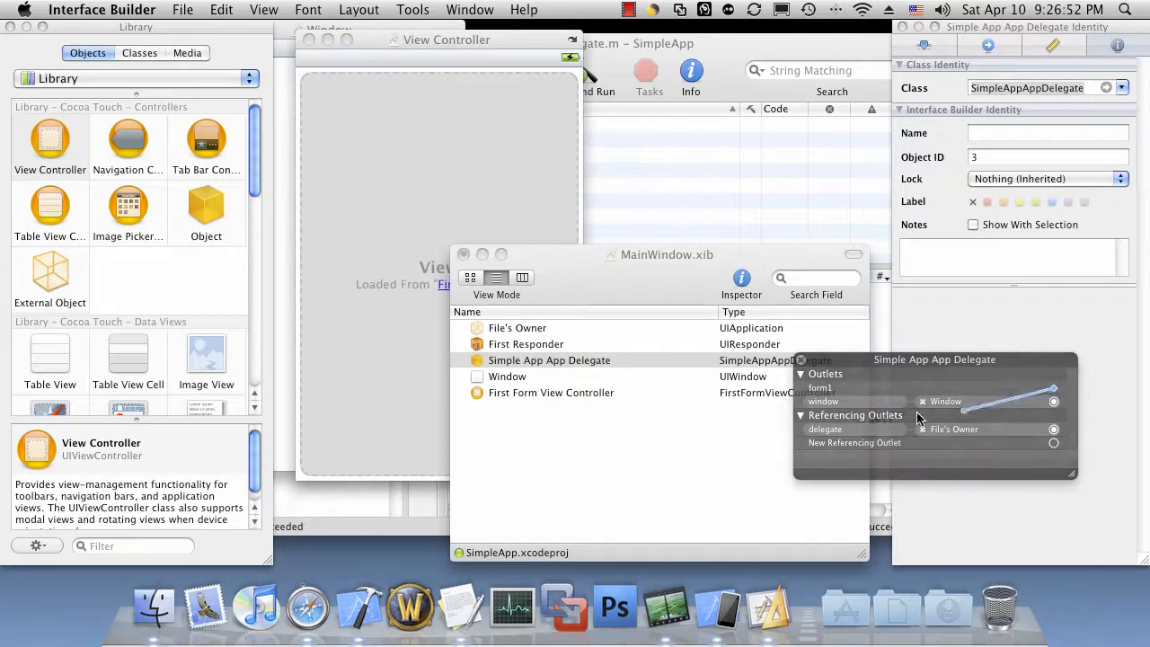
# - Link Simple App App Delegate's form1 outlet to First Form View Controller and save
pyautogui.click(549, 392)
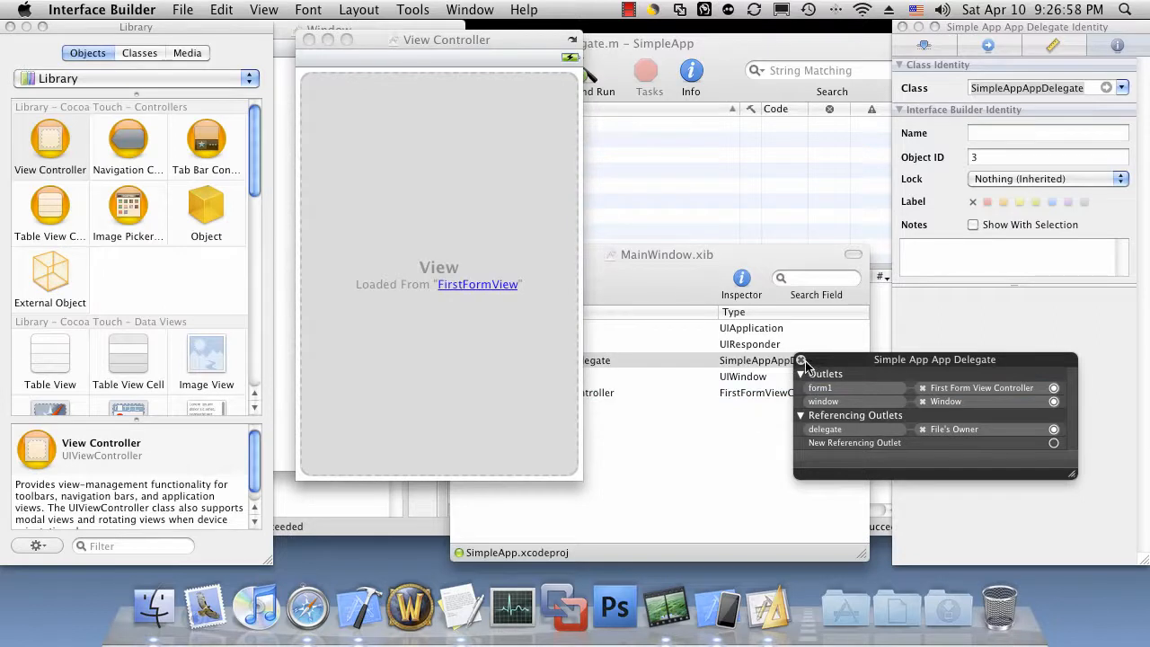
pyautogui.click(550, 359)
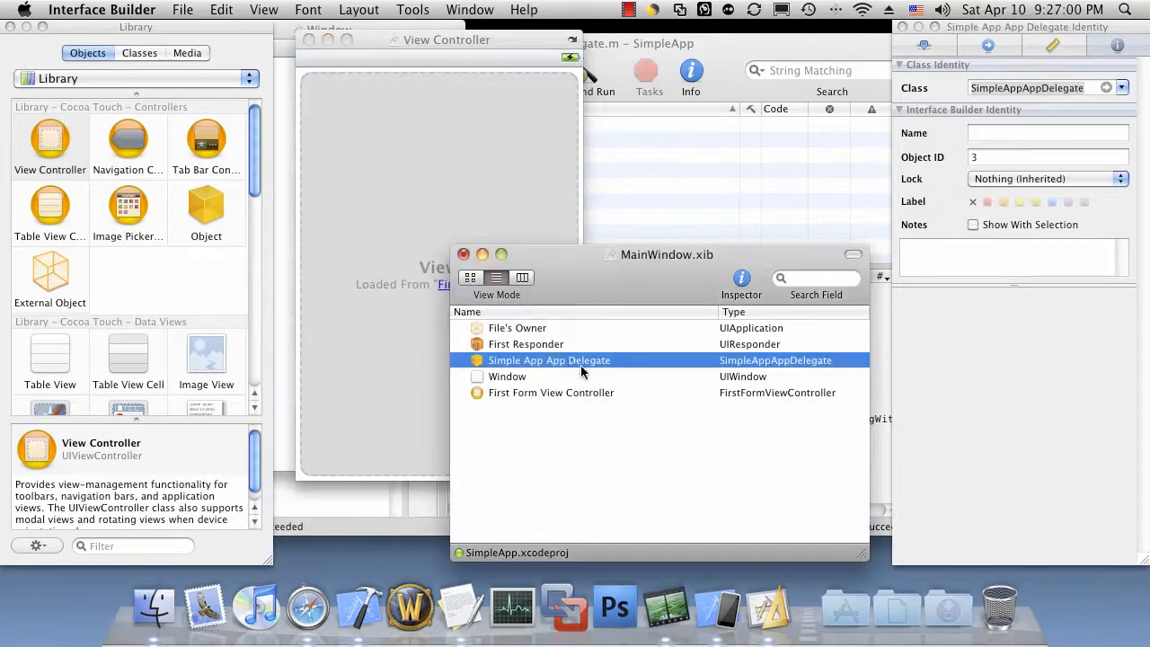
pyautogui.click(550, 392)
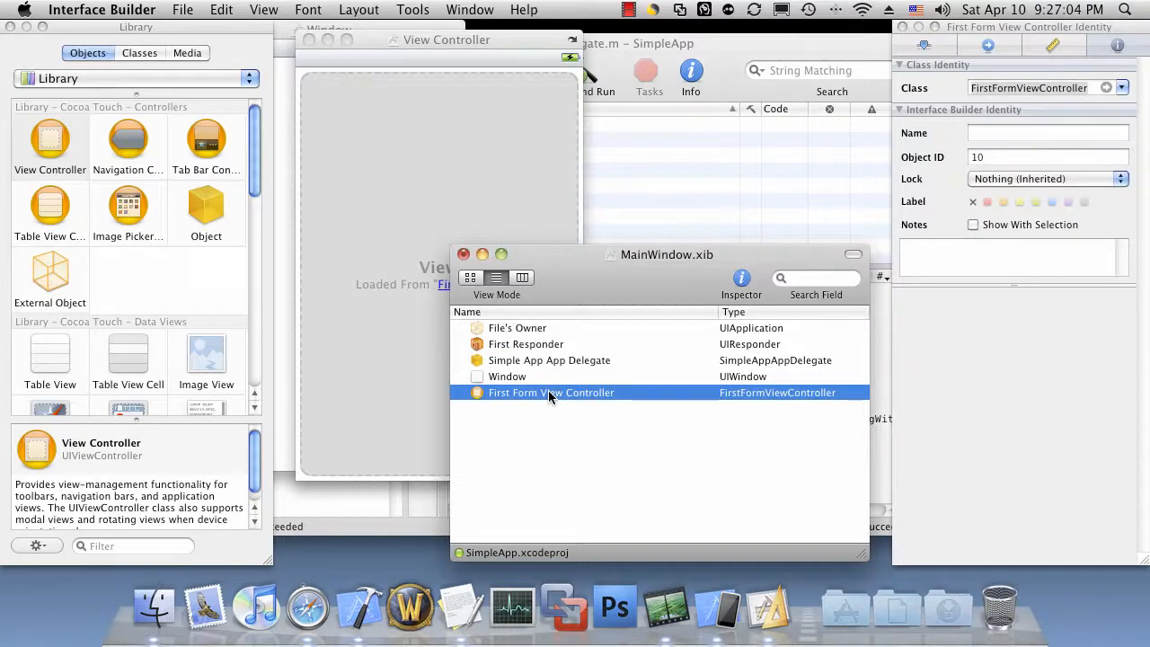
pyautogui.moveTo(375, 289)
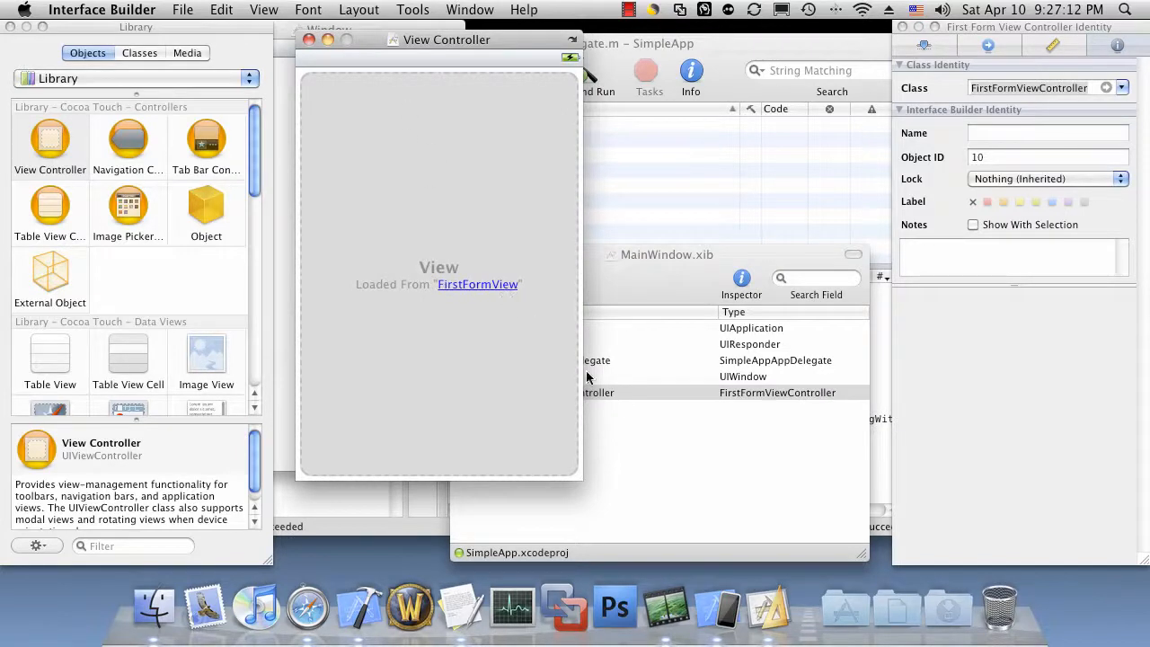
pyautogui.click(550, 360)
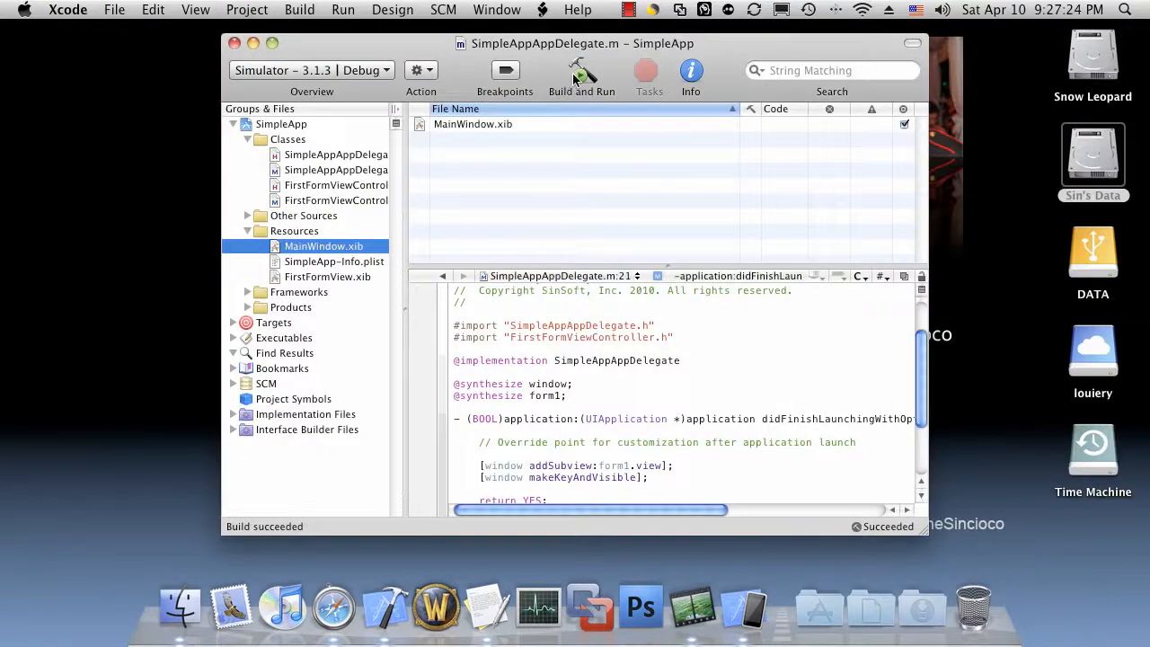
# - Build and run SimpleApp so the Simulator shows the blue First Form screen
pyautogui.click(582, 70)
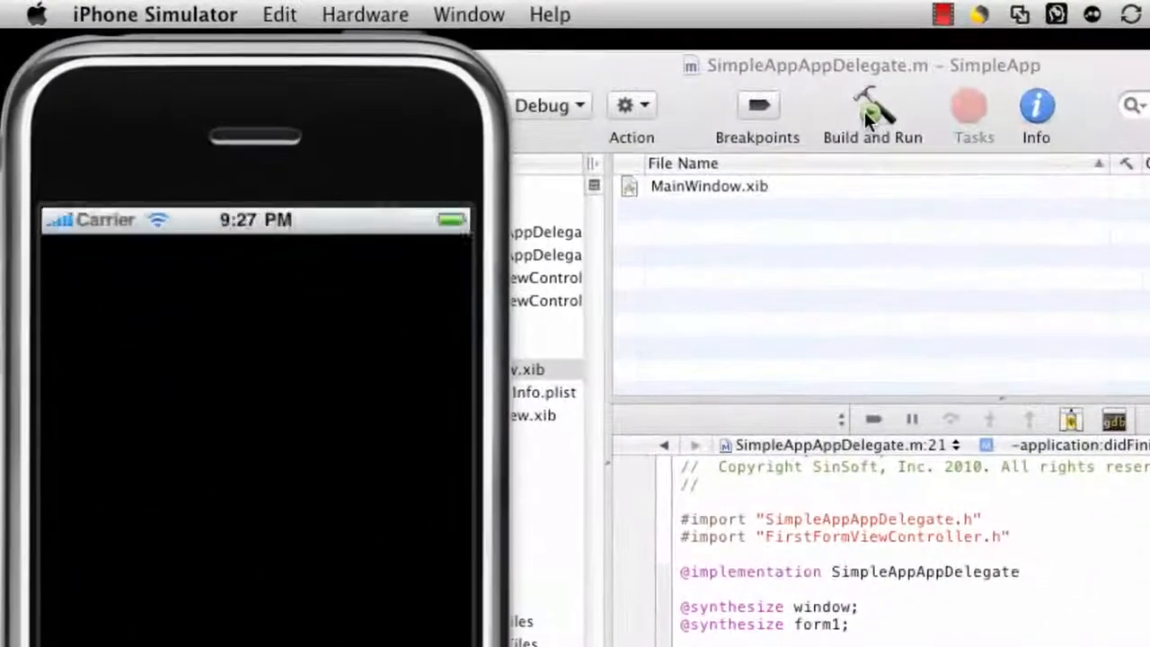
pyautogui.click(871, 107)
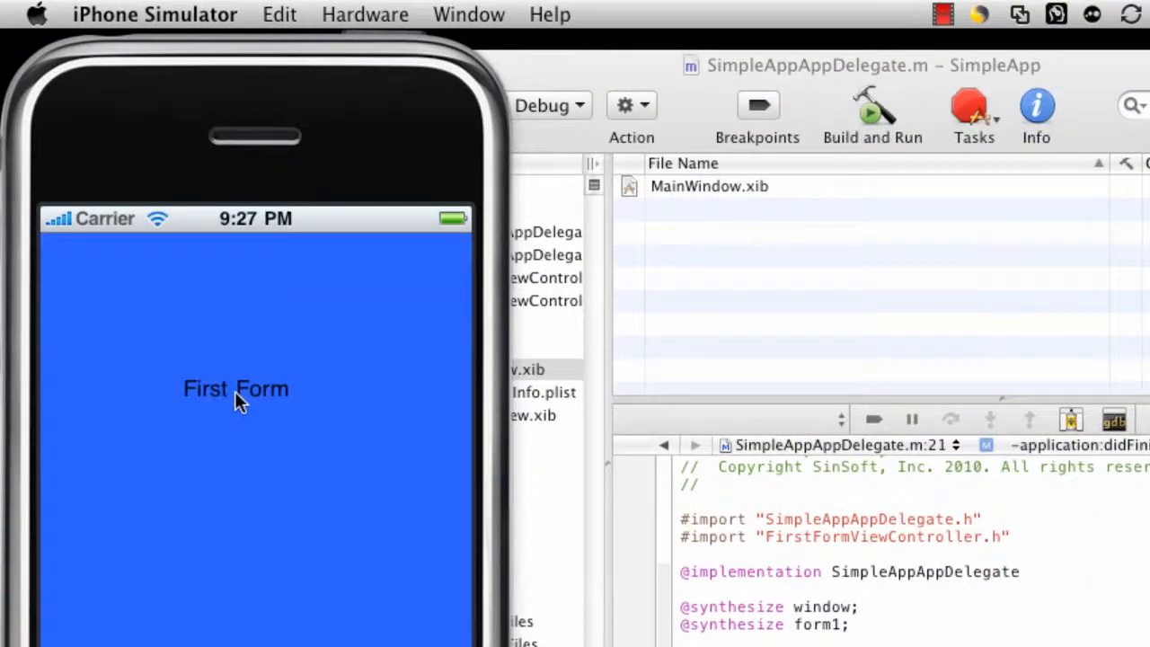
pyautogui.moveTo(295, 427)
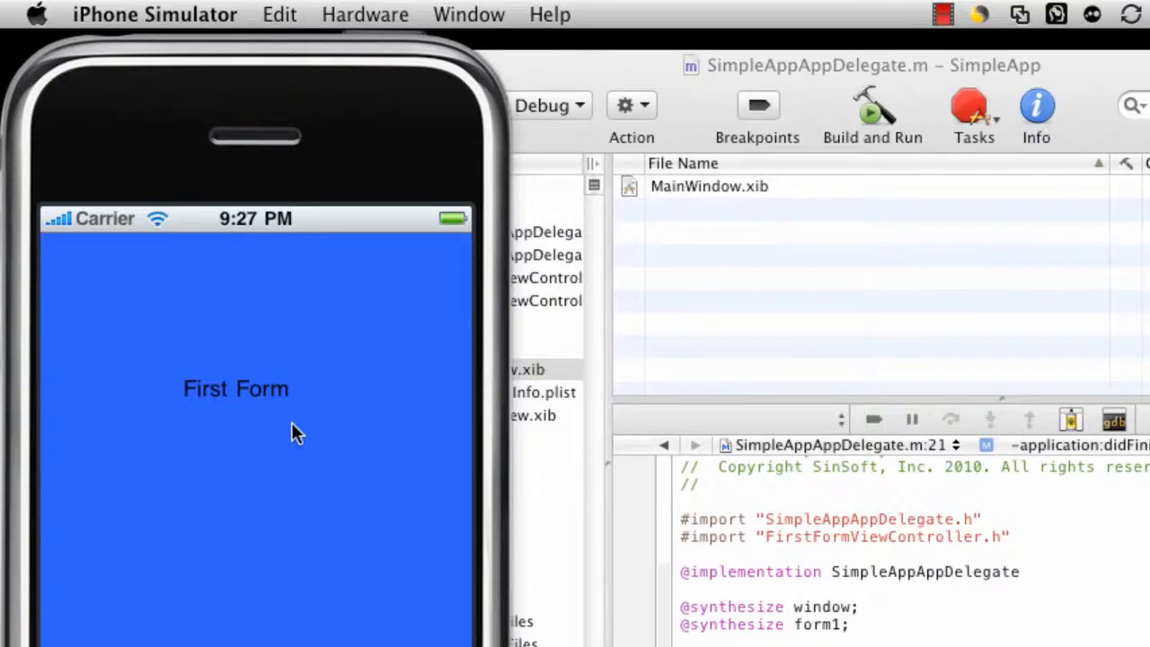